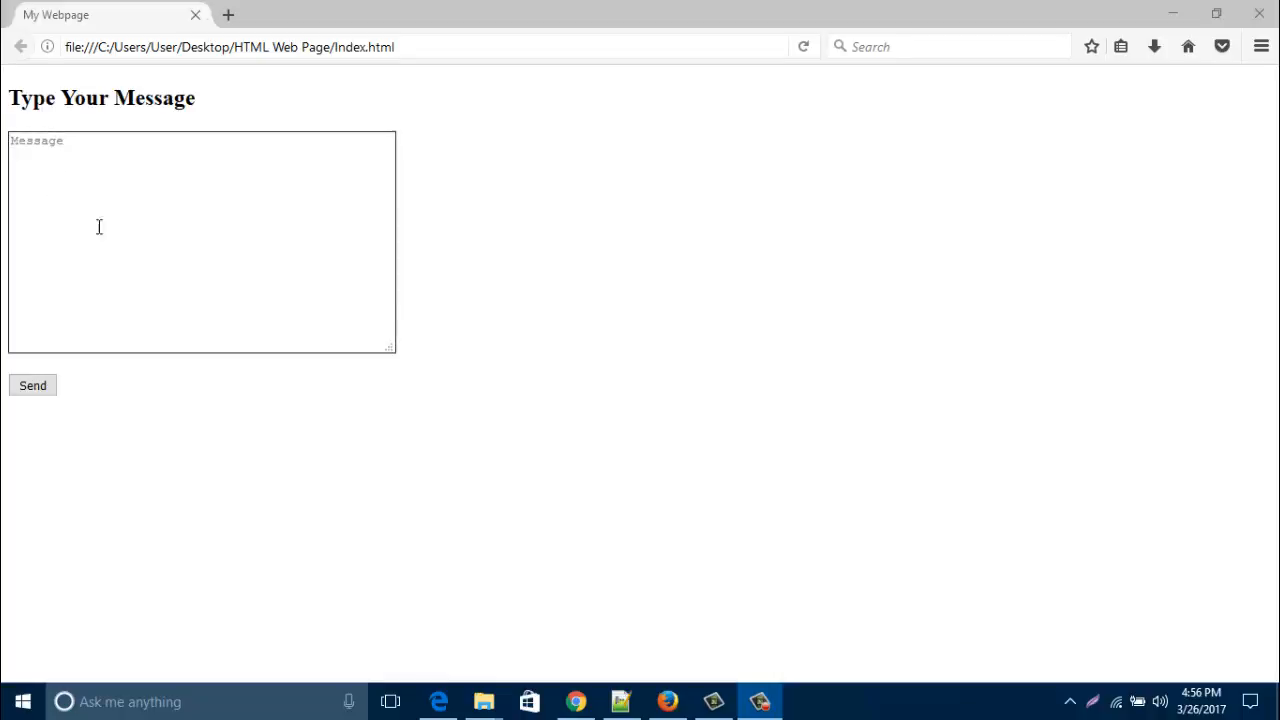
{"action": "mouse_move", "coordinate": [406, 358]}
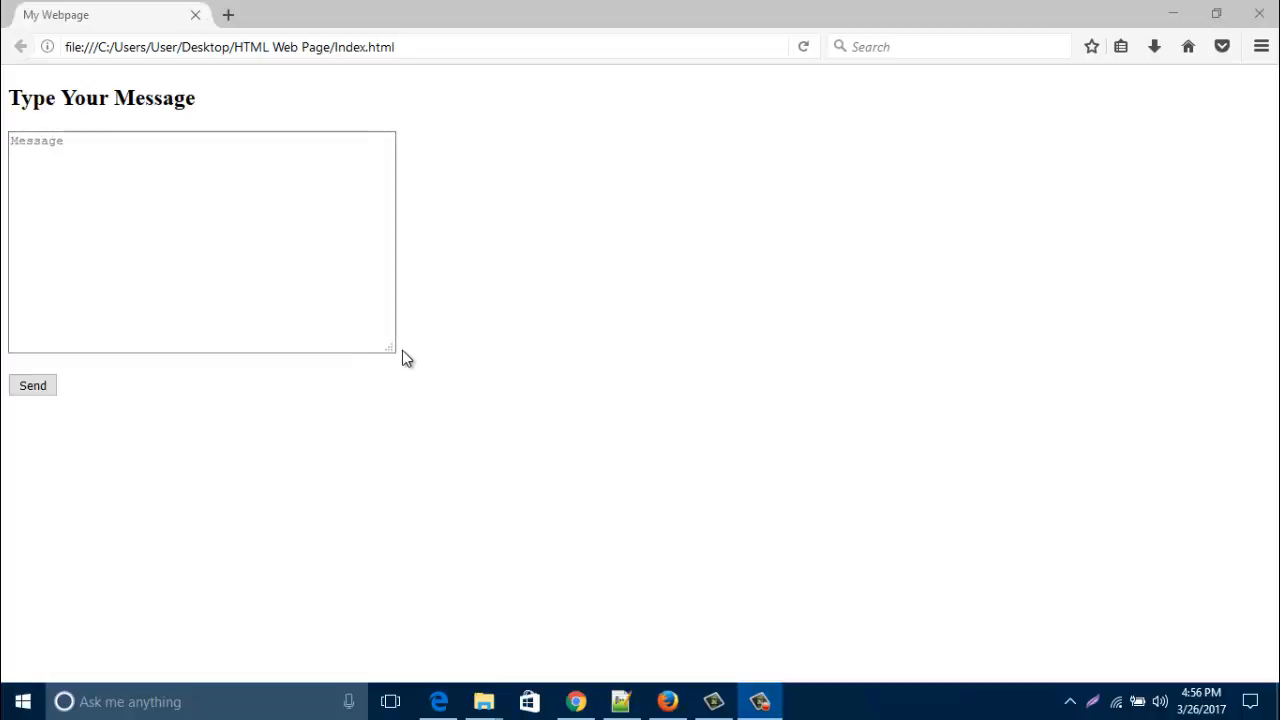
Step: Resize the message box in the browser, then return to the page's HTML source
{"action": "left_click_drag", "start_coordinate": [390, 348], "coordinate": [160, 190]}
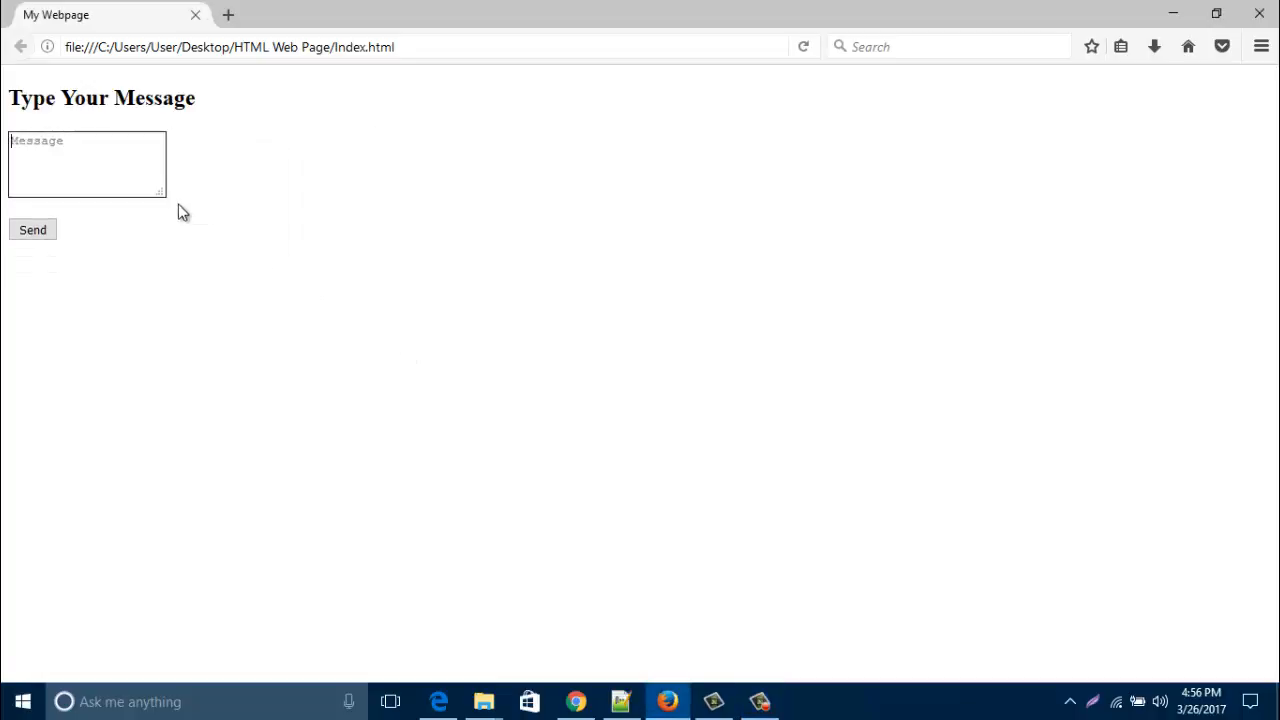
{"action": "left_click_drag", "start_coordinate": [160, 190], "coordinate": [344, 310]}
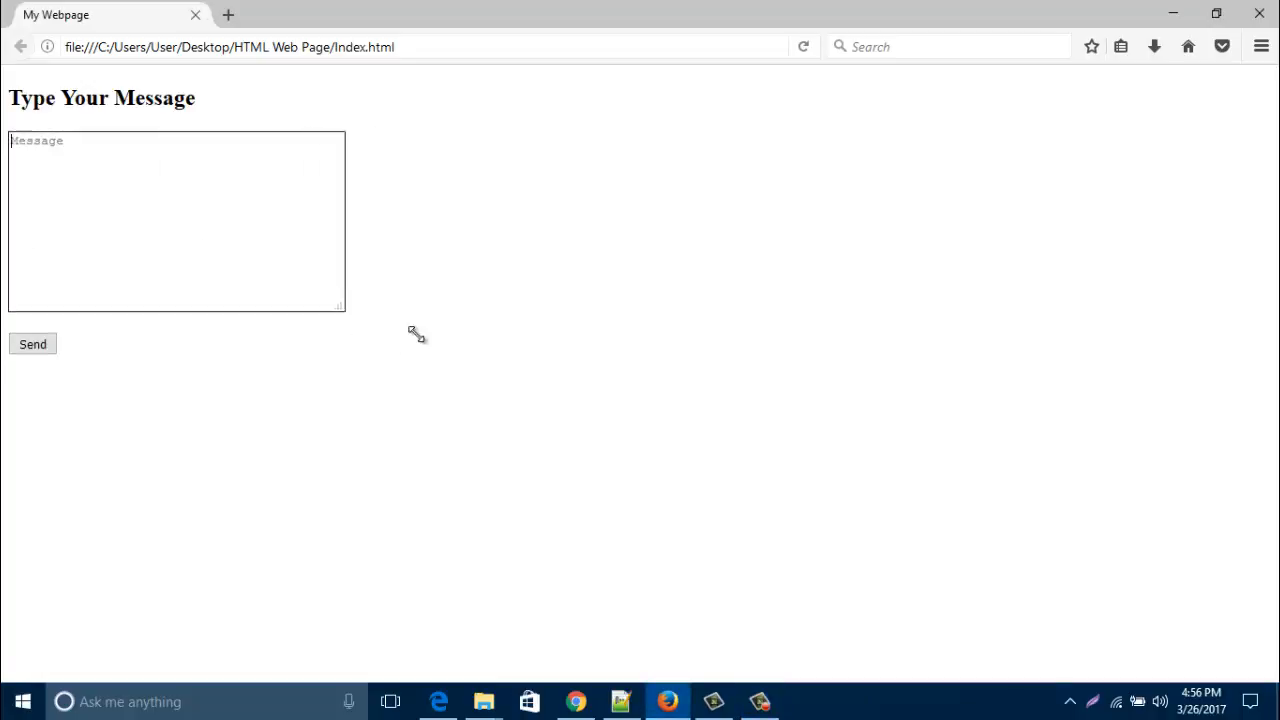
{"action": "left_click", "coordinate": [620, 700]}
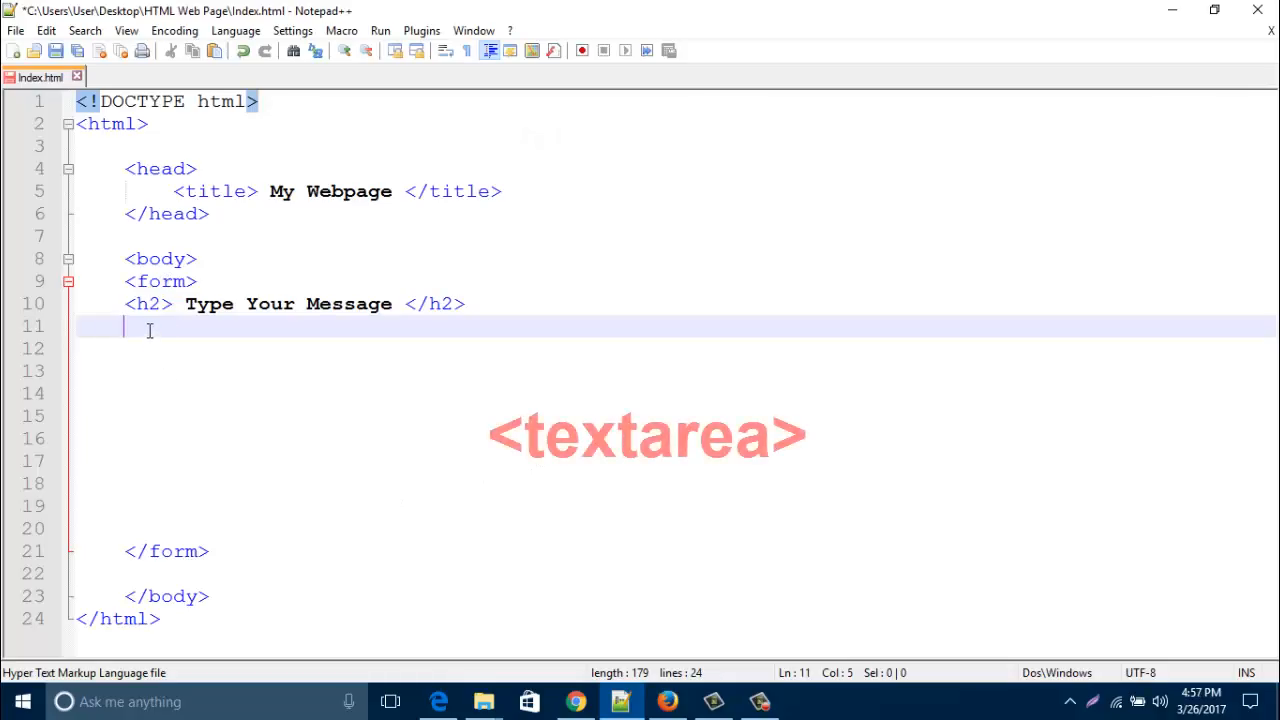
Step: Start <textarea name="message" on line 11 below the Type Your Message heading
{"action": "type", "text": "<"}
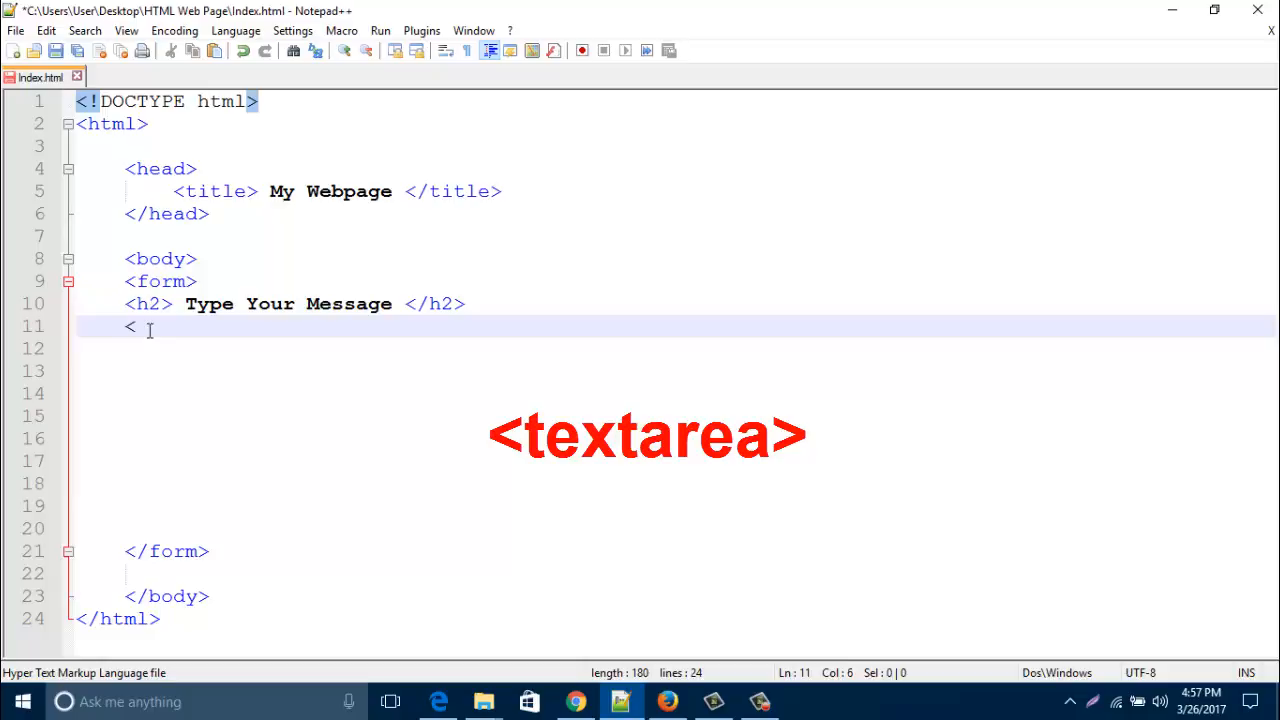
{"action": "type", "text": "text"}
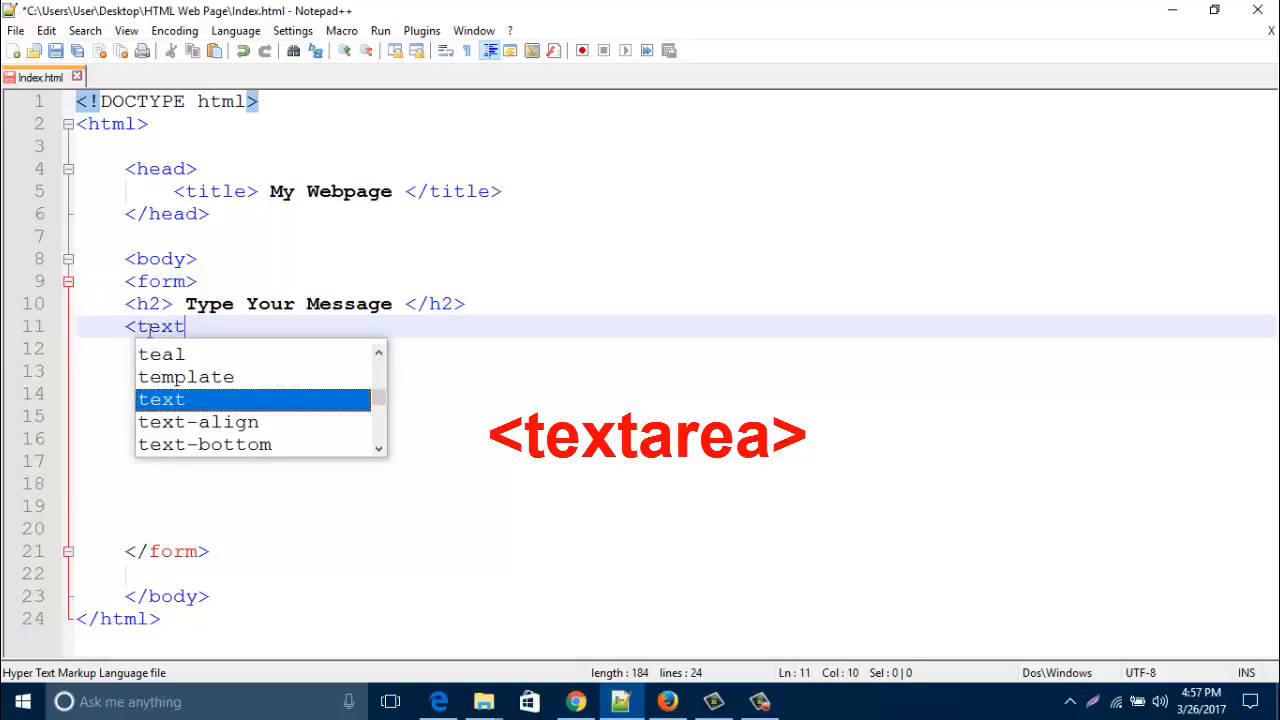
{"action": "type", "text": "area"}
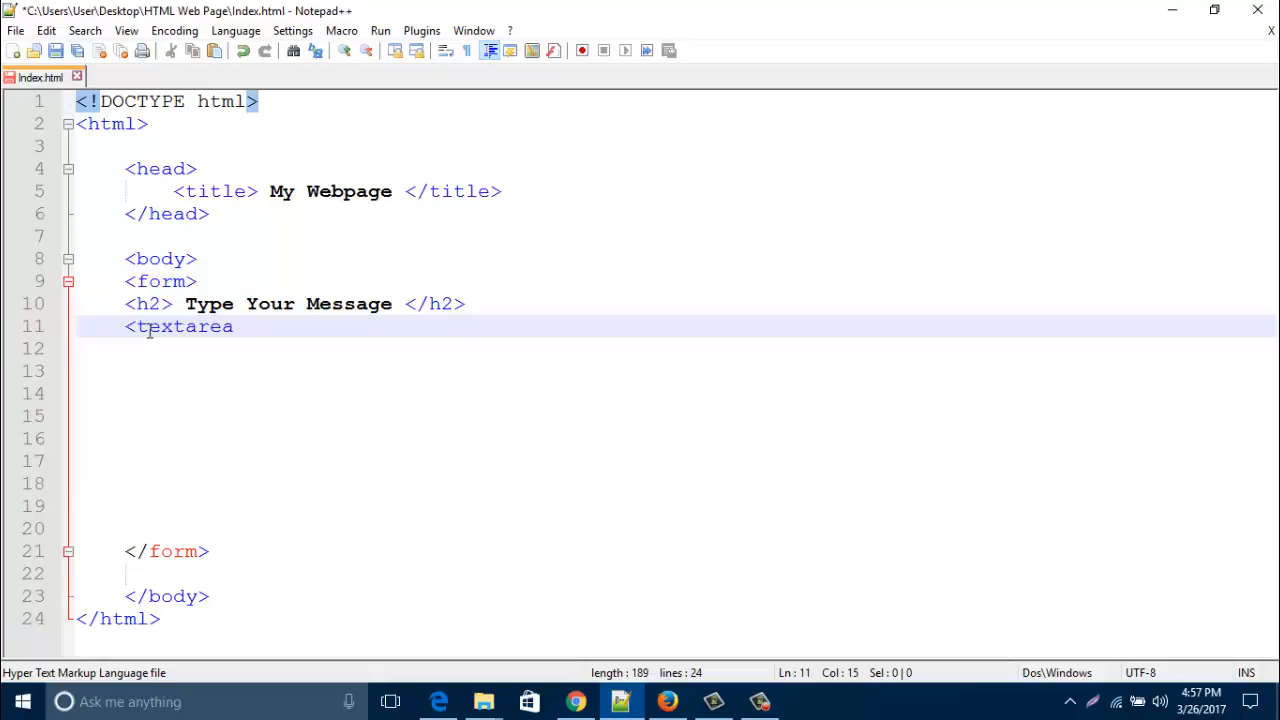
{"action": "type", "text": "name="}
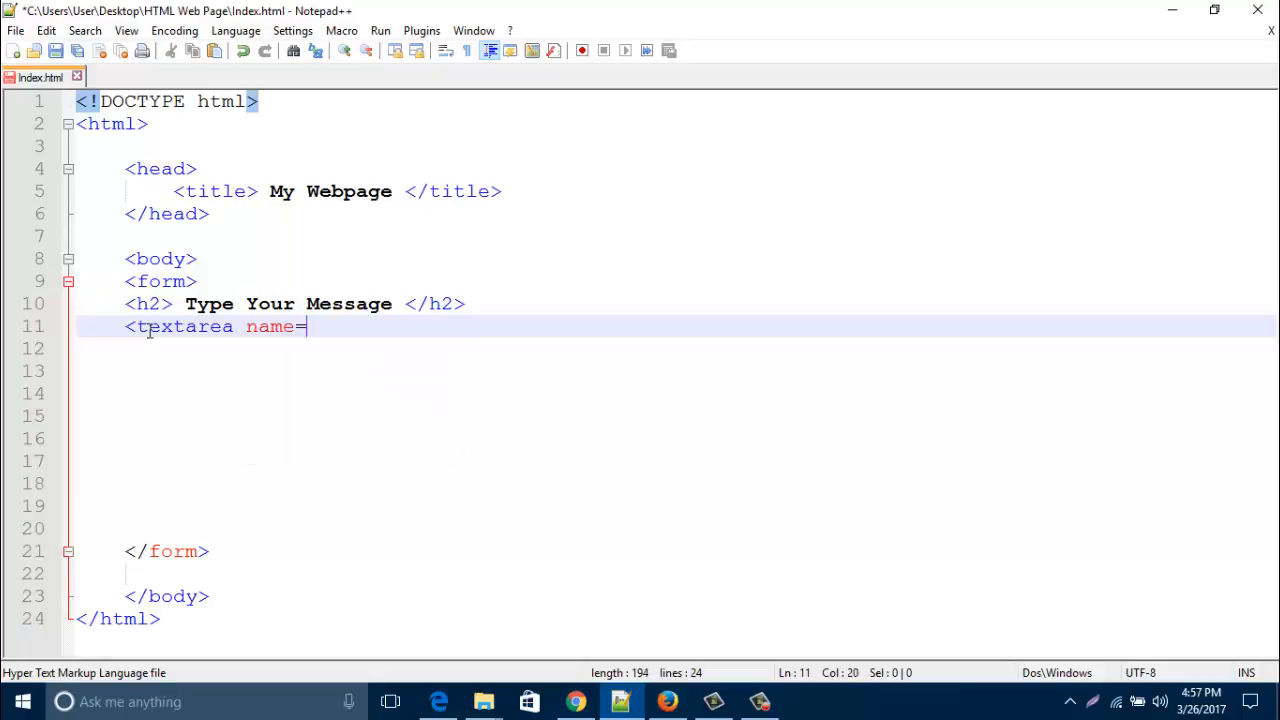
{"action": "type", "text": "\"ma"}
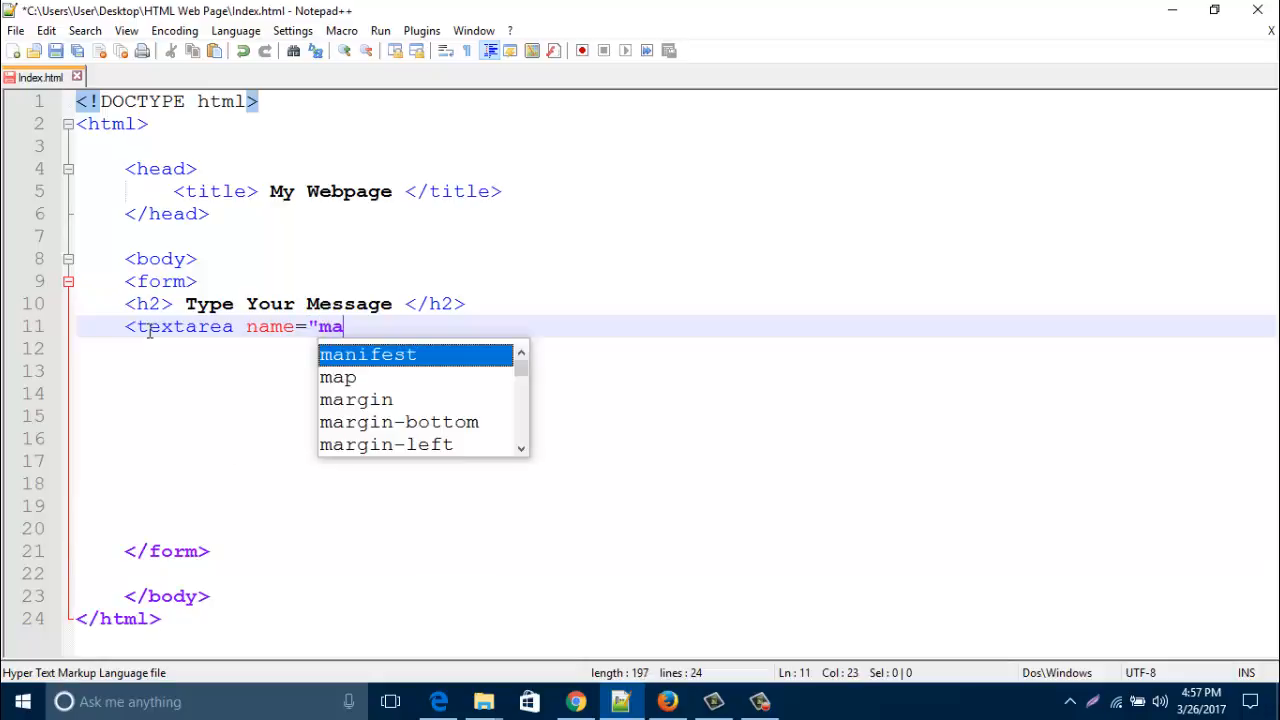
{"action": "type", "text": "s"}
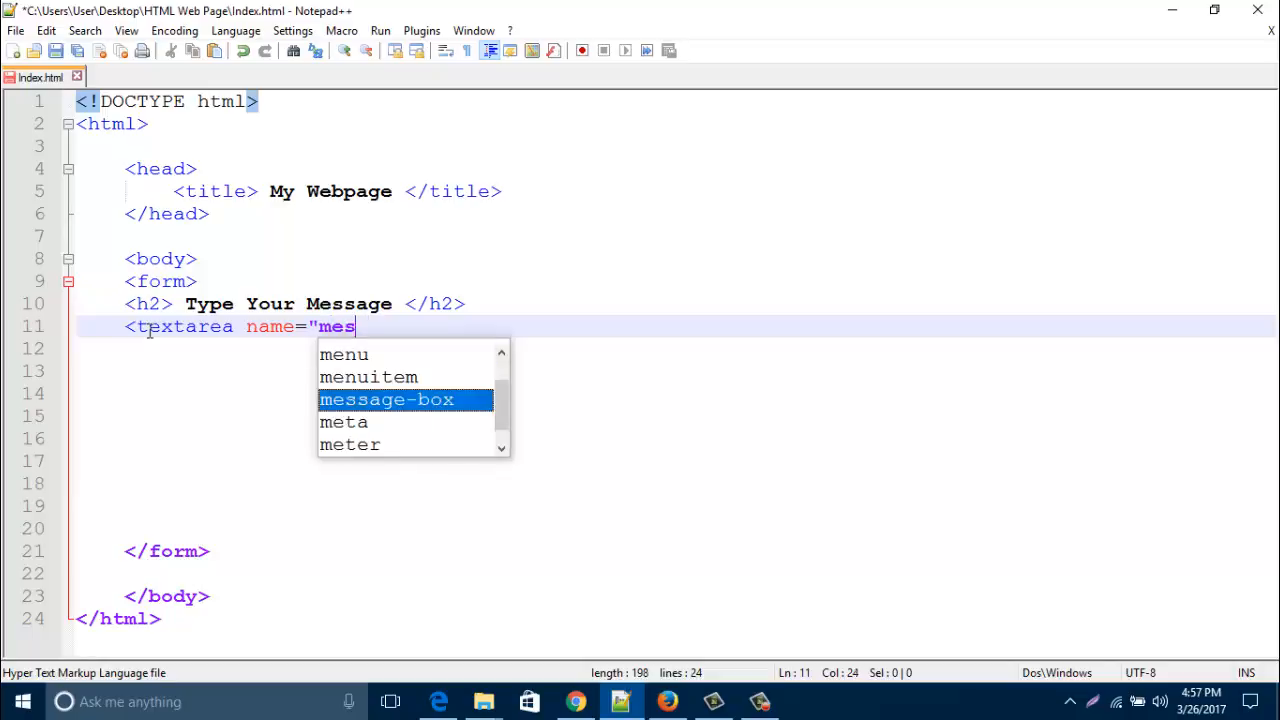
{"action": "type", "text": "sage"}
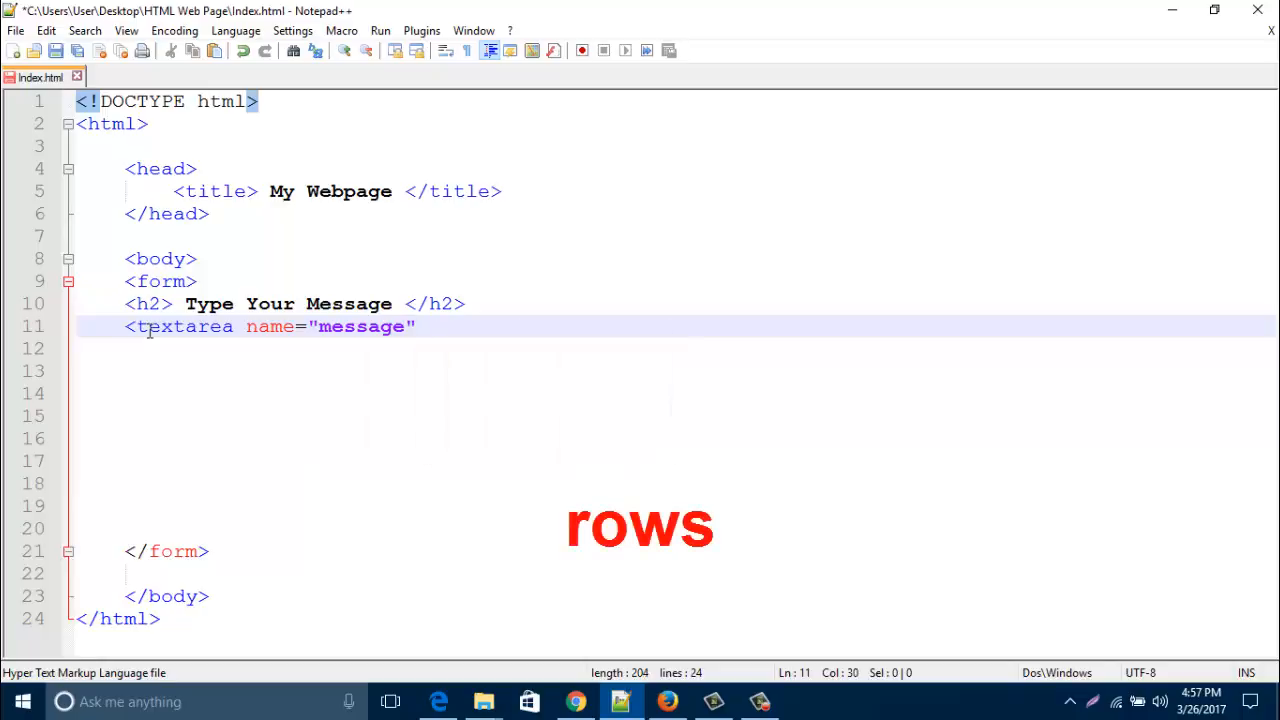
Step: Add rows="10" cols="30" to the textarea tag and begin the placeholder attribute
{"action": "type", "text": "rows"}
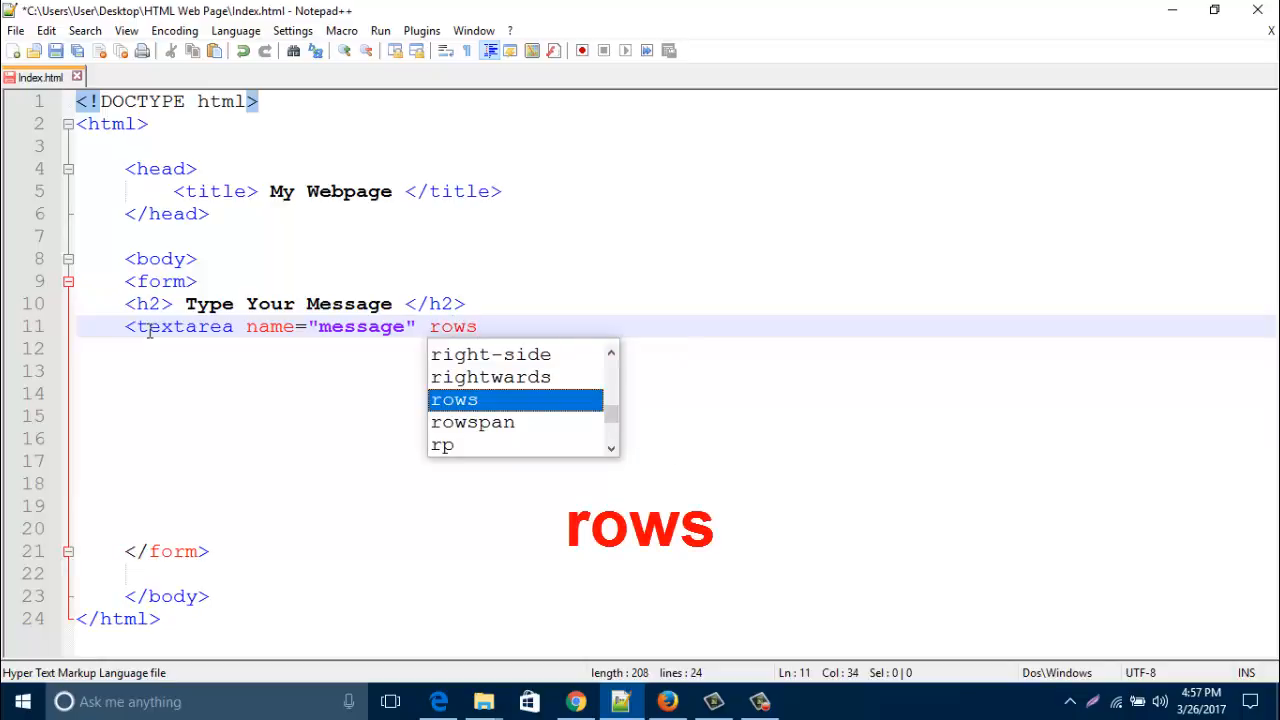
{"action": "type", "text": "=\"10\""}
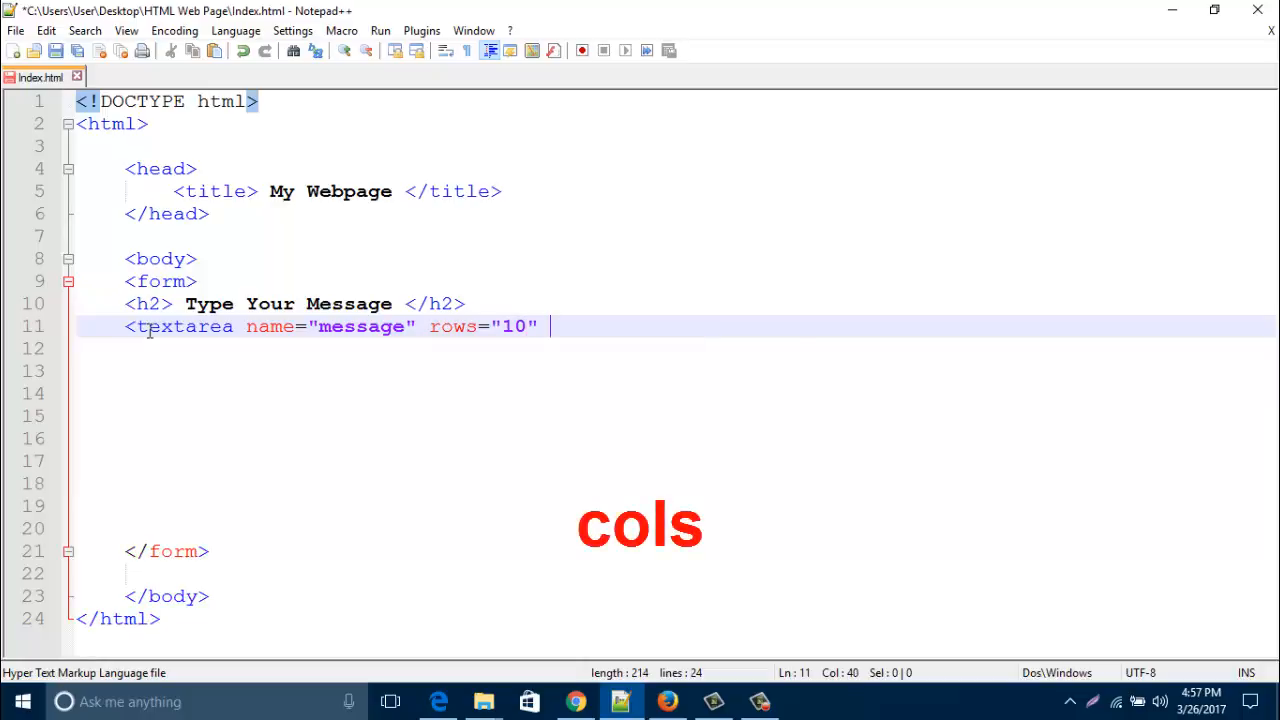
{"action": "type", "text": "cols=\""}
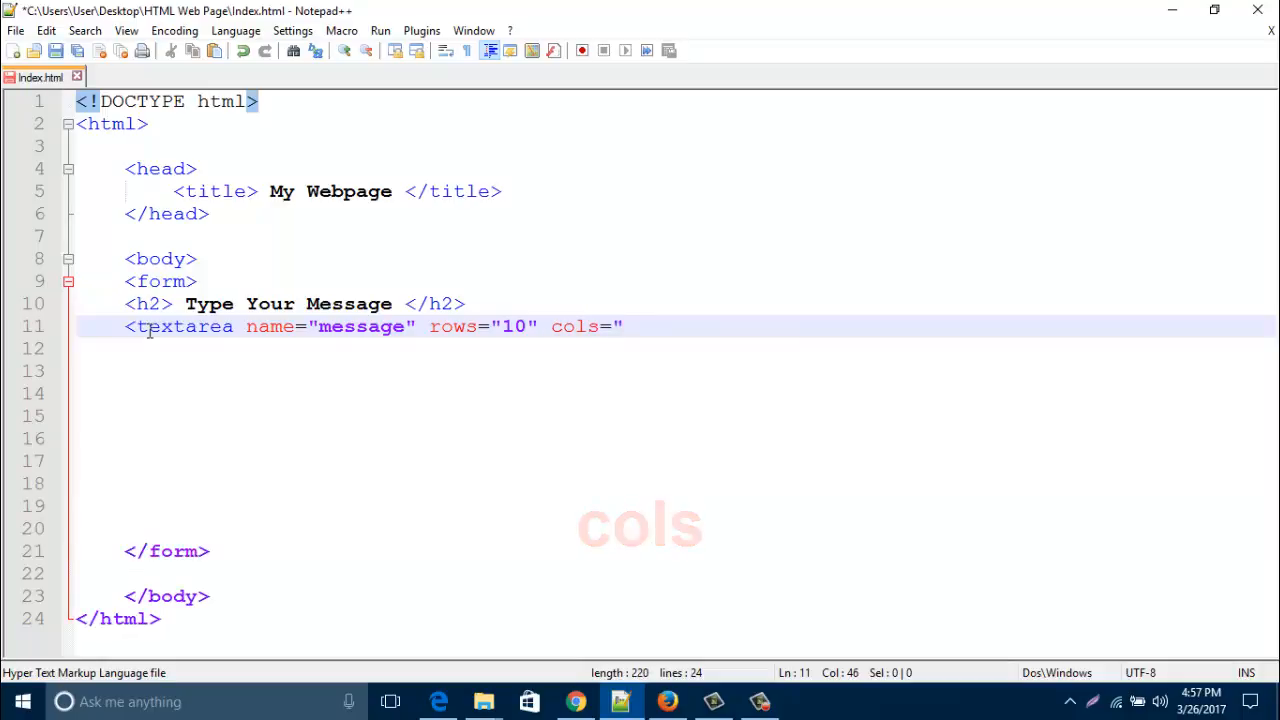
{"action": "type", "text": "30"}
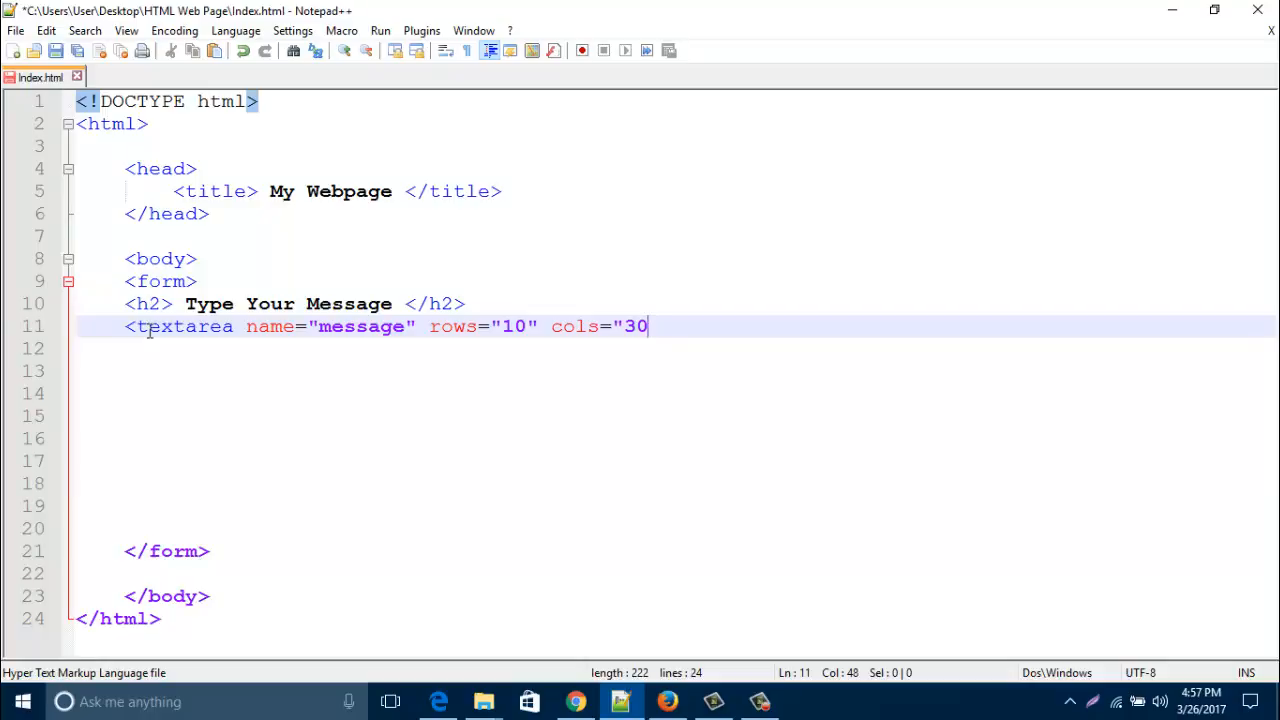
{"action": "type", "text": "\""}
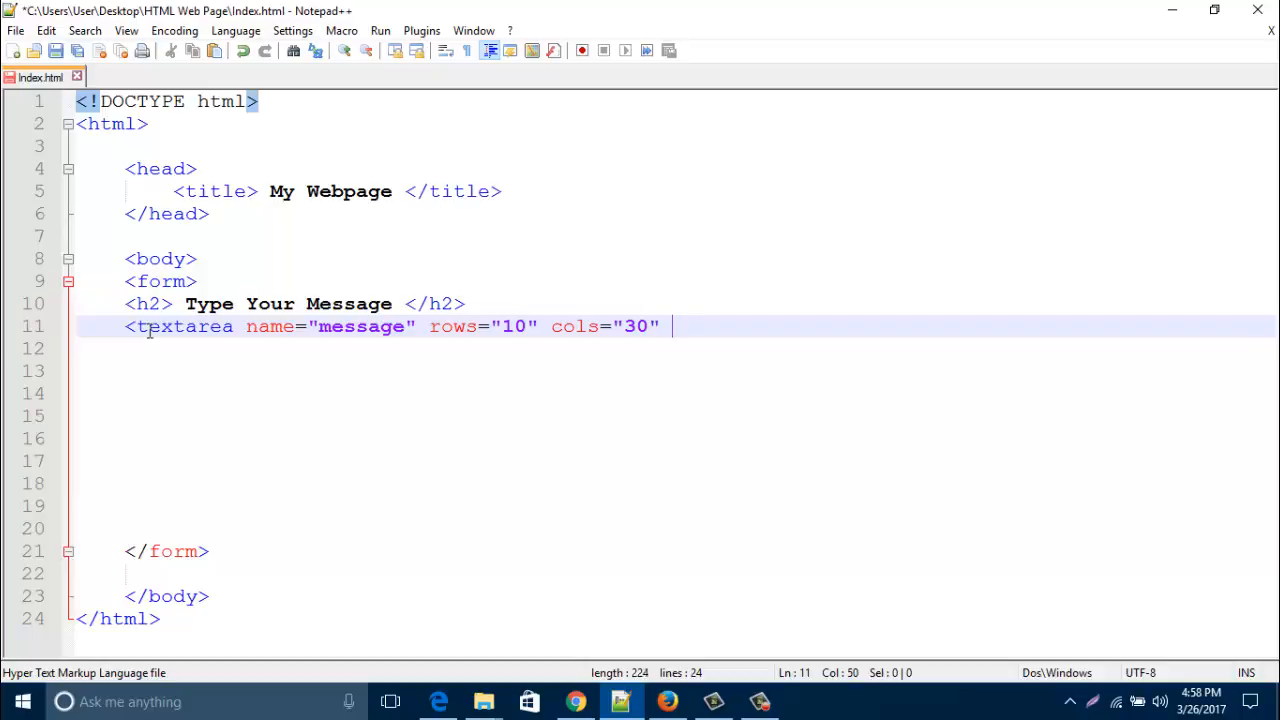
{"action": "type", "text": "placeholder"}
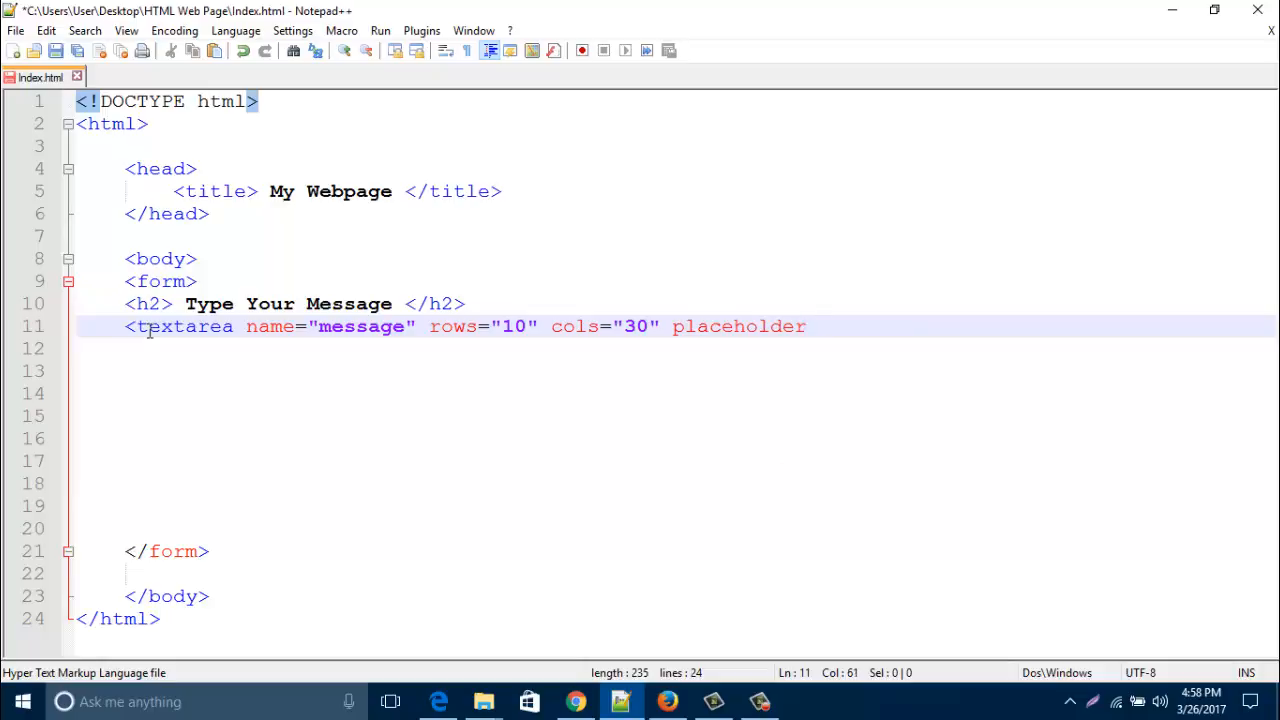
Step: Finish placeholder="Message" and close the textarea opening tag with >
{"action": "type", "text": "=\""}
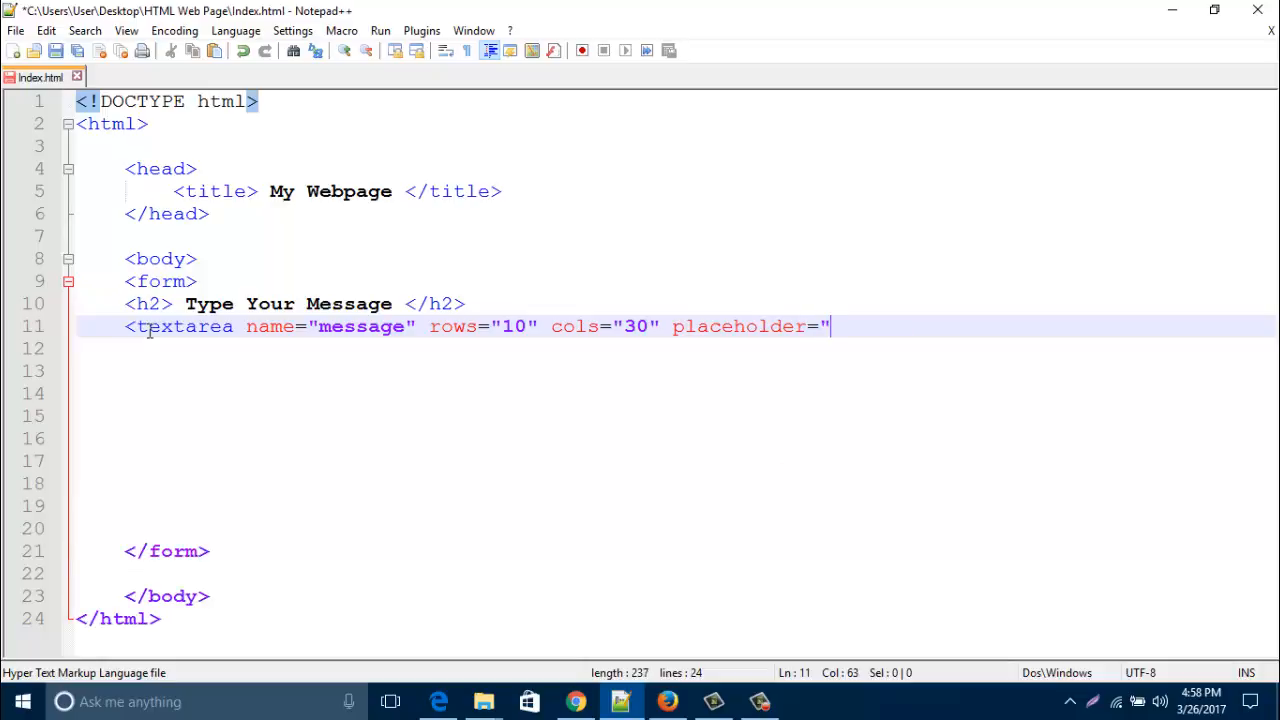
{"action": "type", "text": "M"}
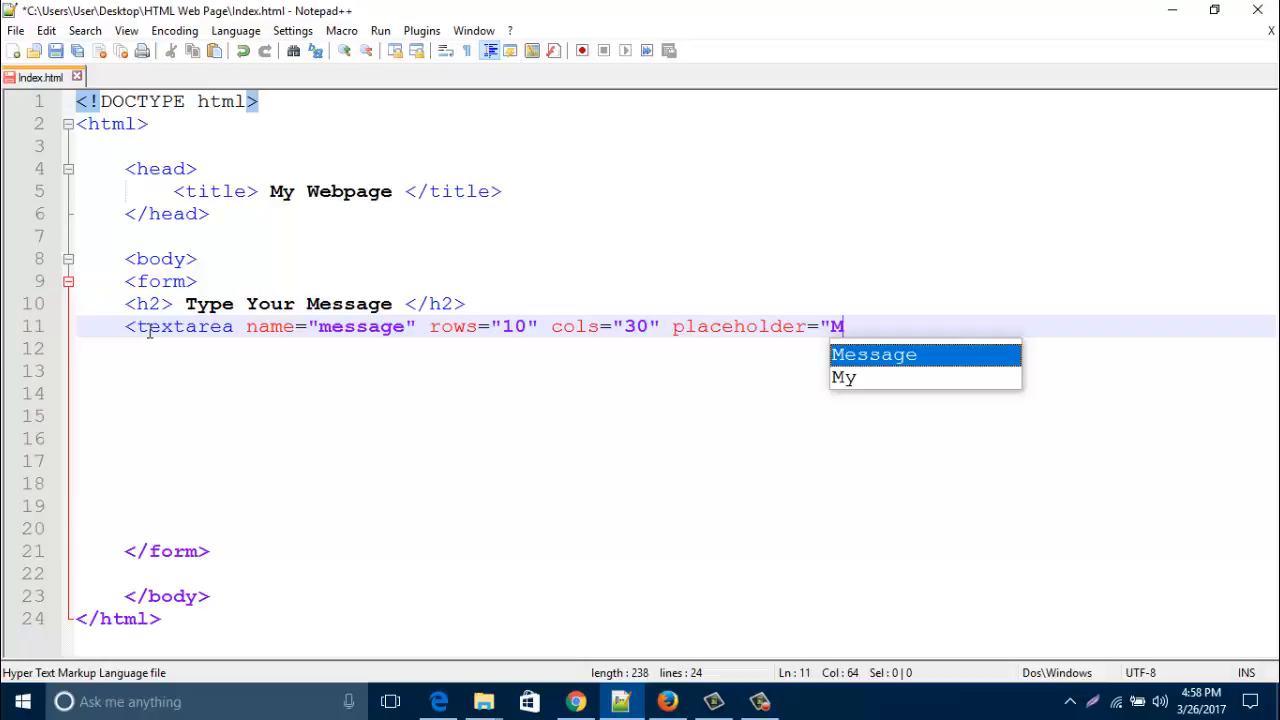
{"action": "type", "text": "essage\""}
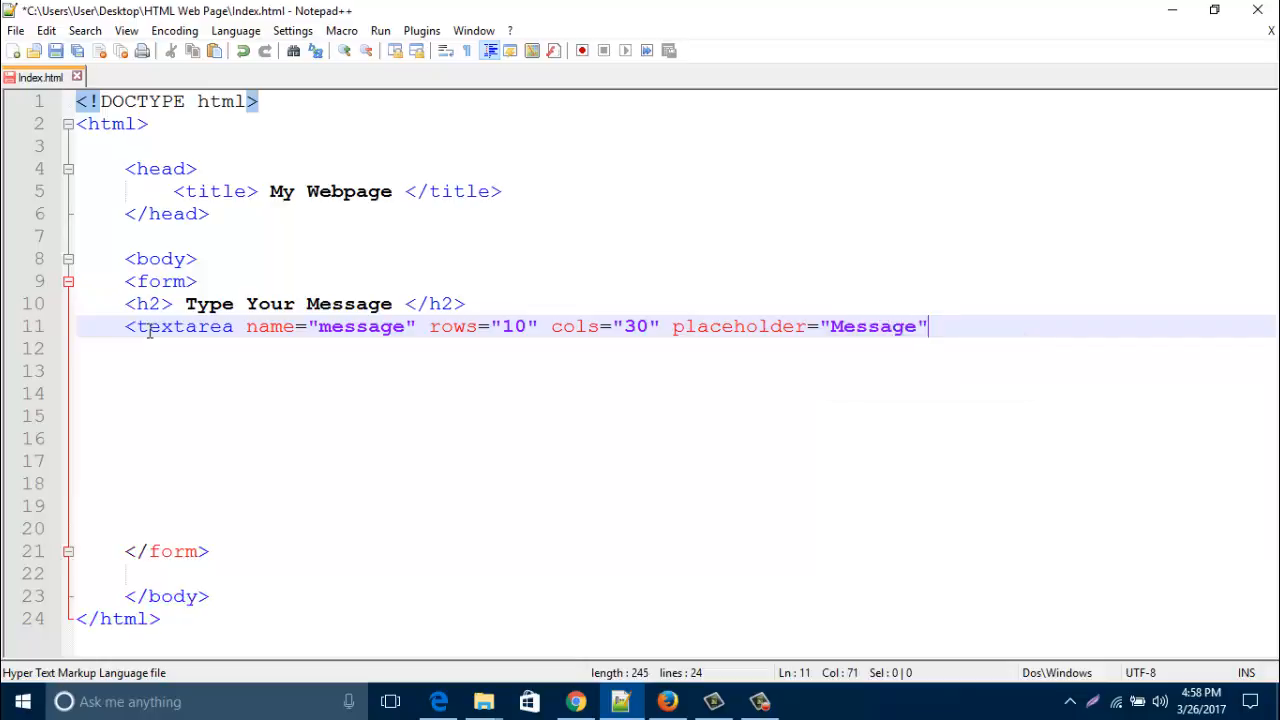
{"action": "type", "text": ">"}
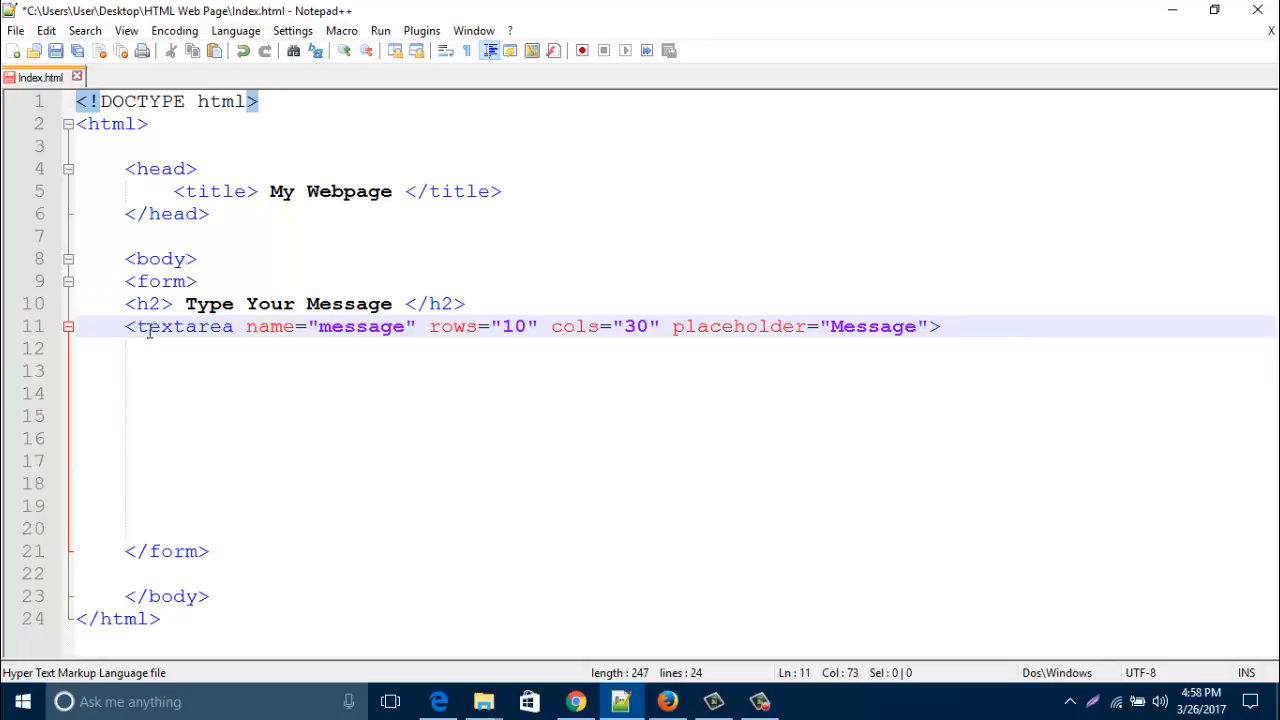
Step: Add the closing </textarea> tag right after the opening tag
{"action": "type", "text": "<"}
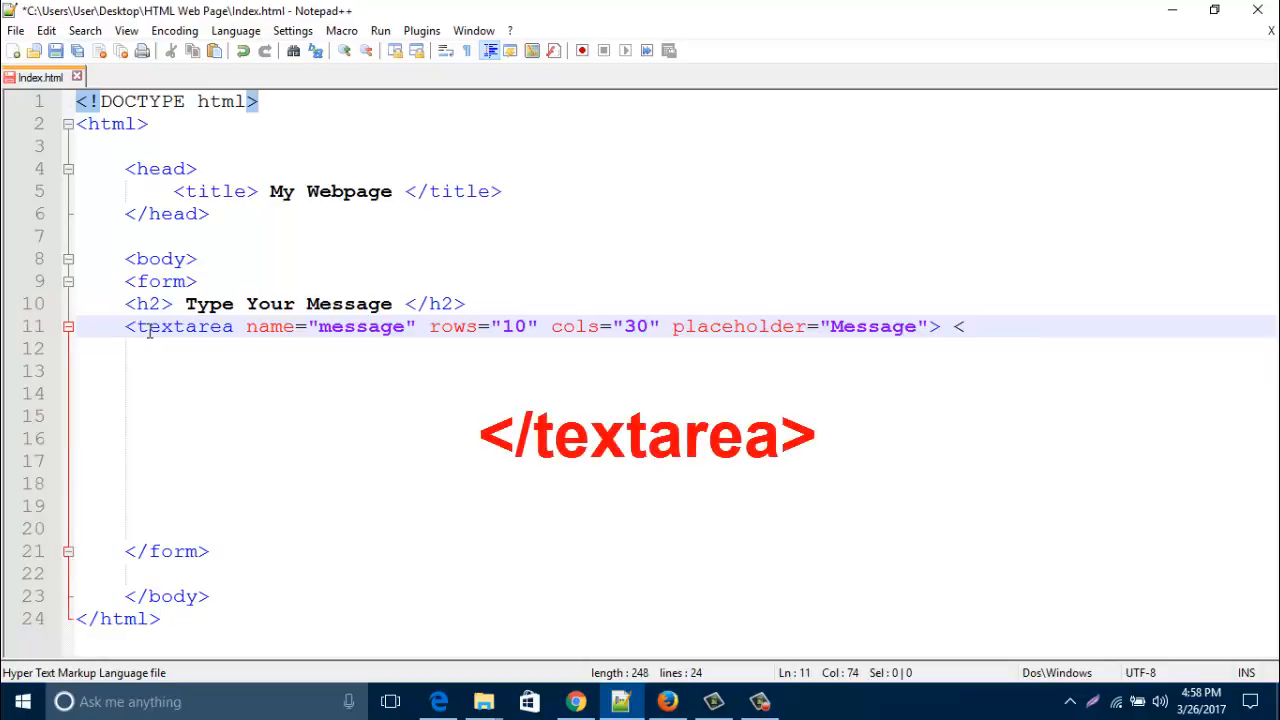
{"action": "type", "text": "/"}
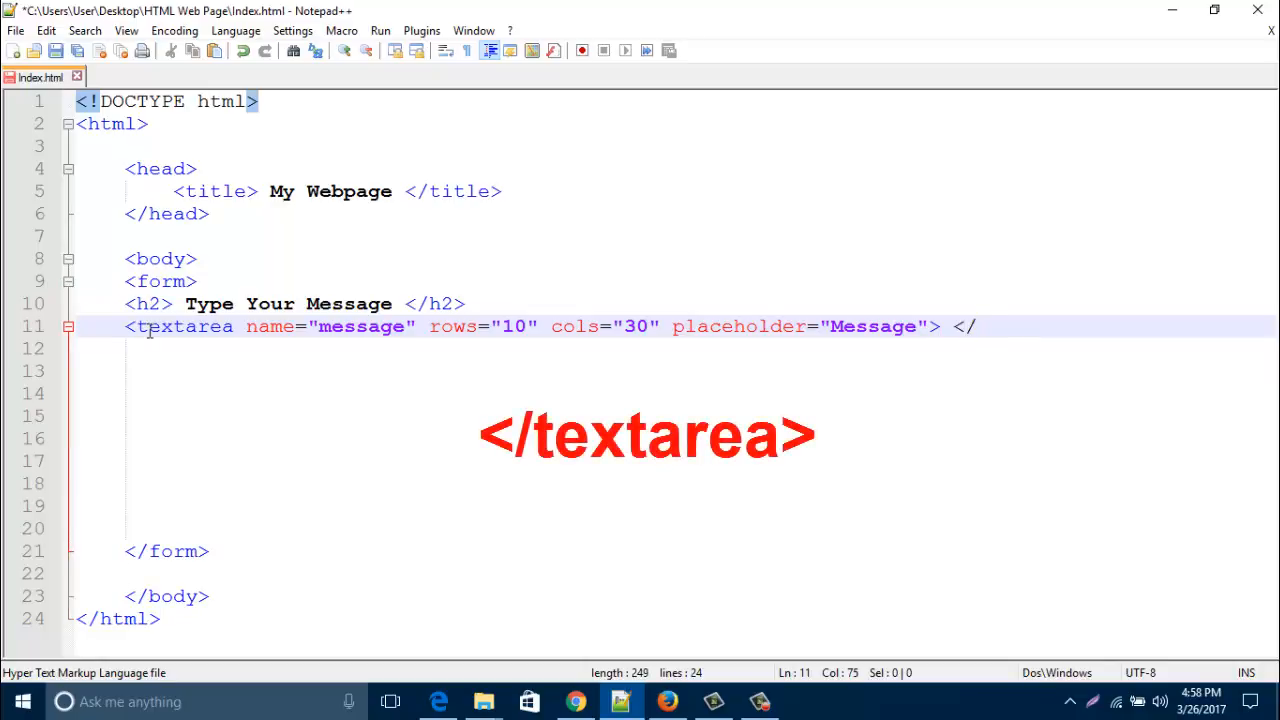
{"action": "type", "text": "text"}
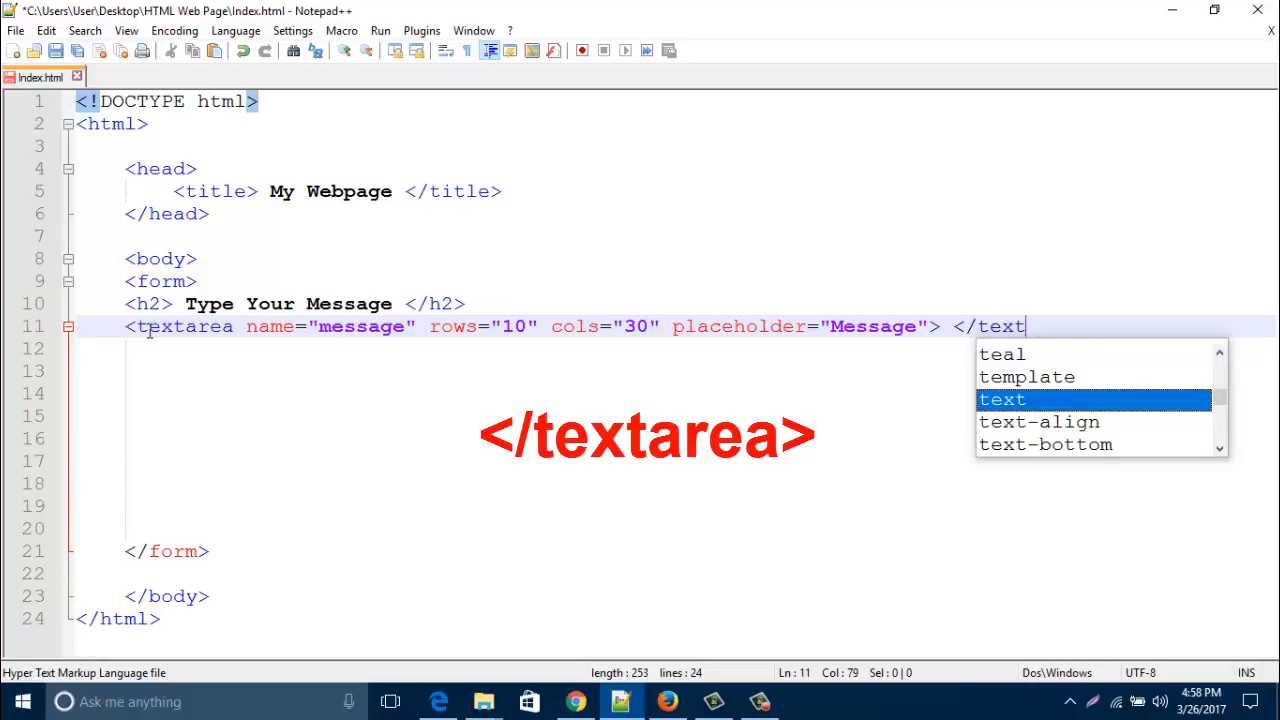
{"action": "type", "text": "area"}
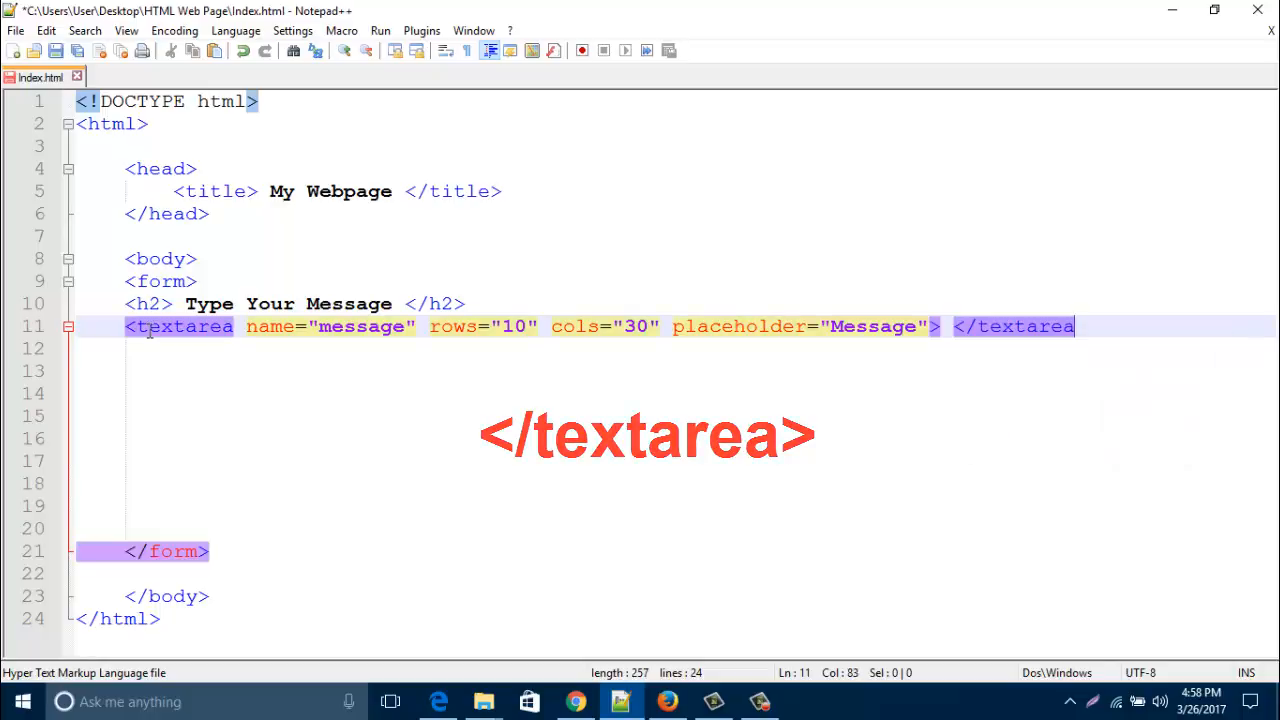
{"action": "type", "text": ">"}
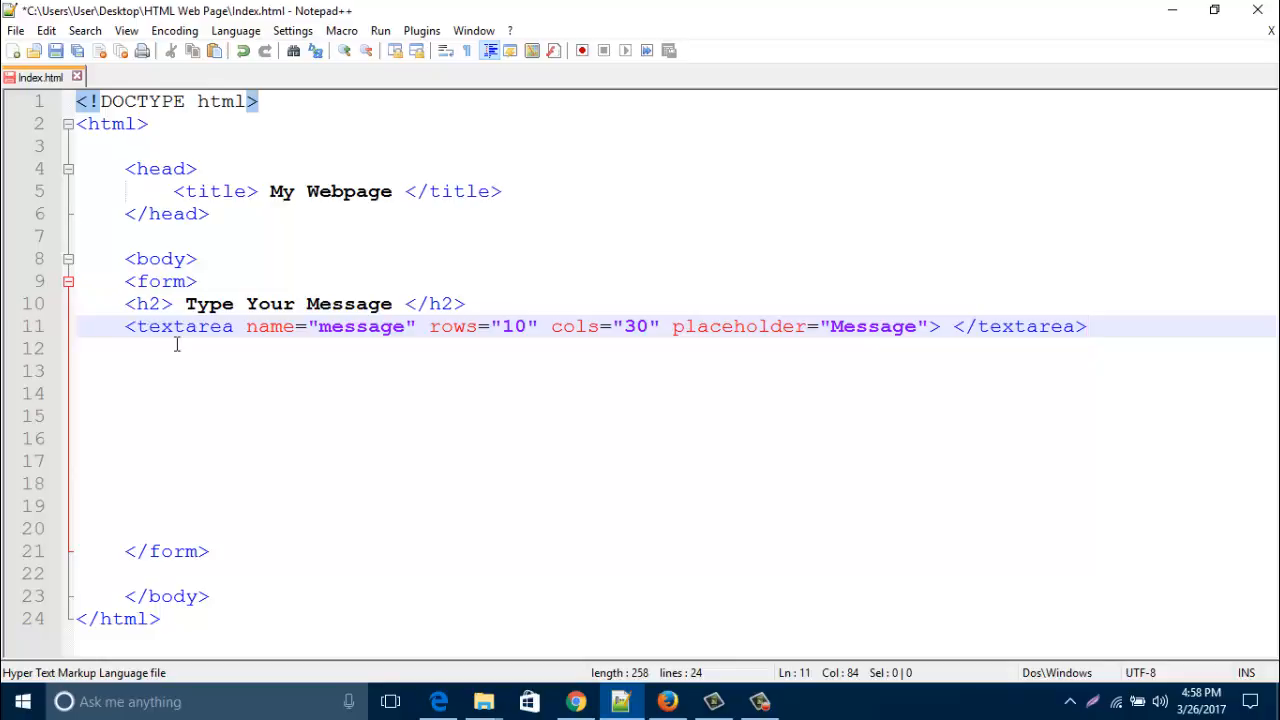
{"action": "mouse_move", "coordinate": [368, 428]}
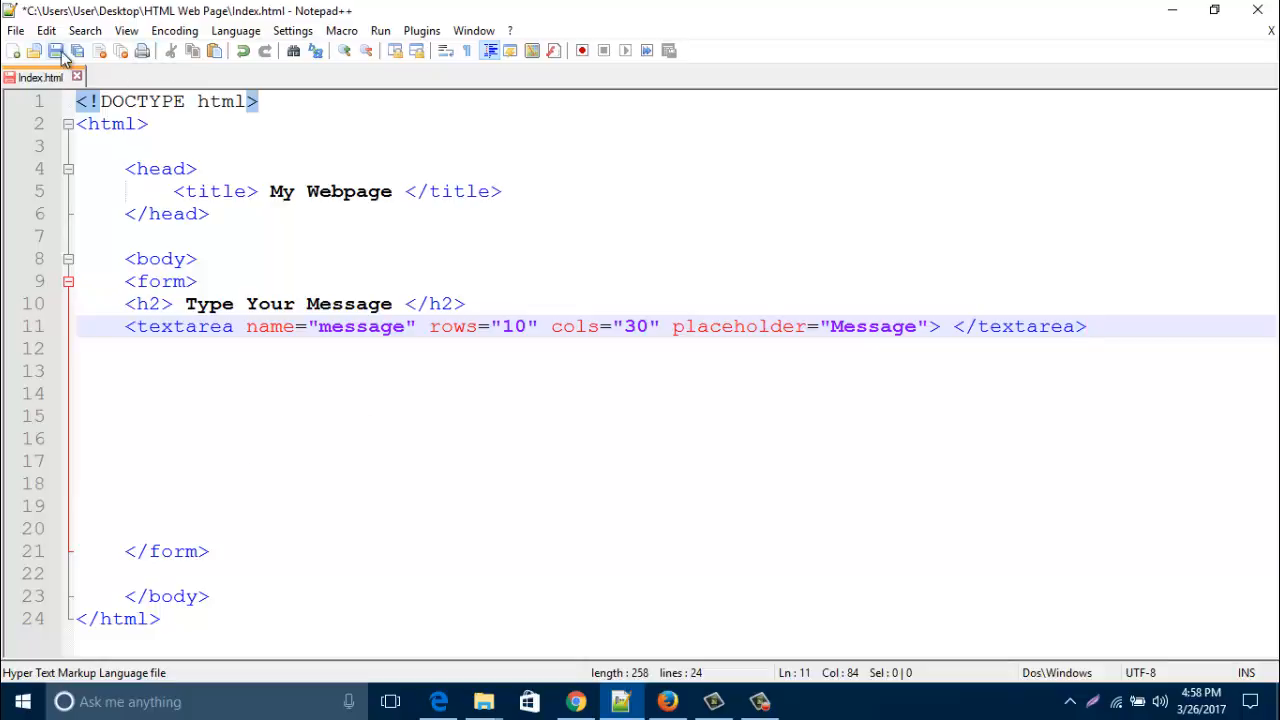
Step: Save index.html and bring up the page in Firefox
{"action": "left_click", "coordinate": [56, 52]}
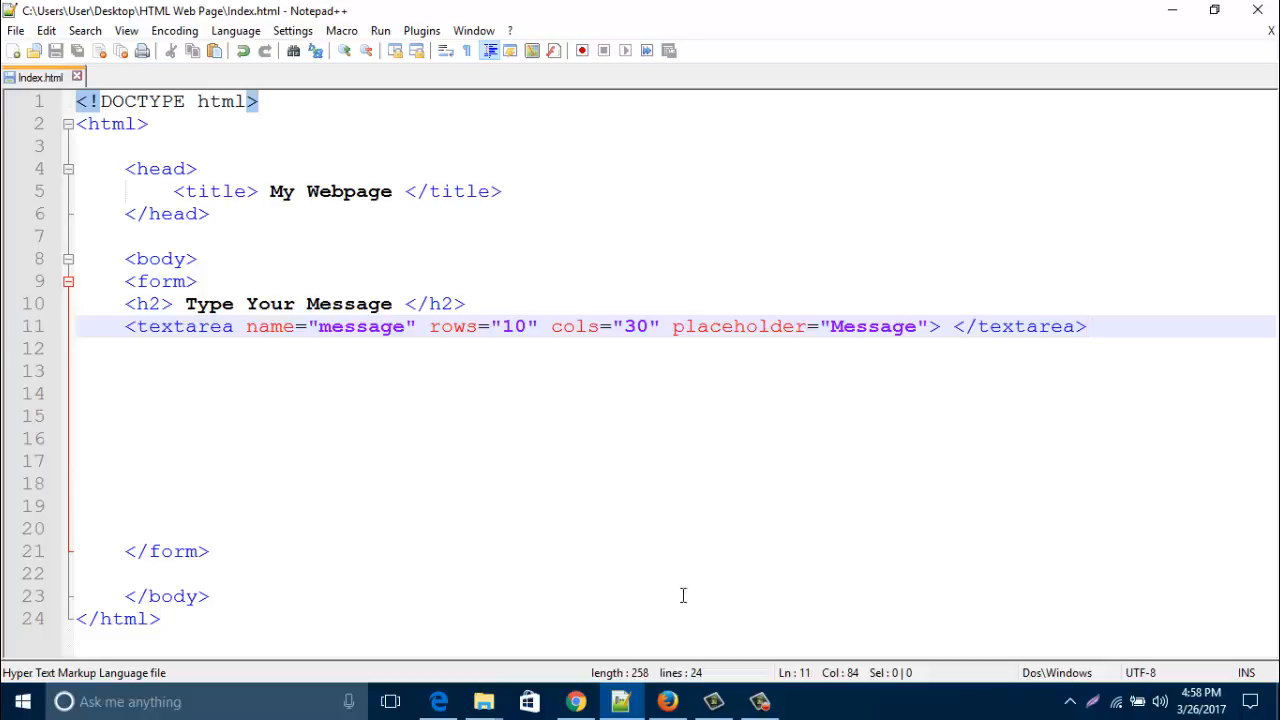
{"action": "left_click", "coordinate": [380, 30]}
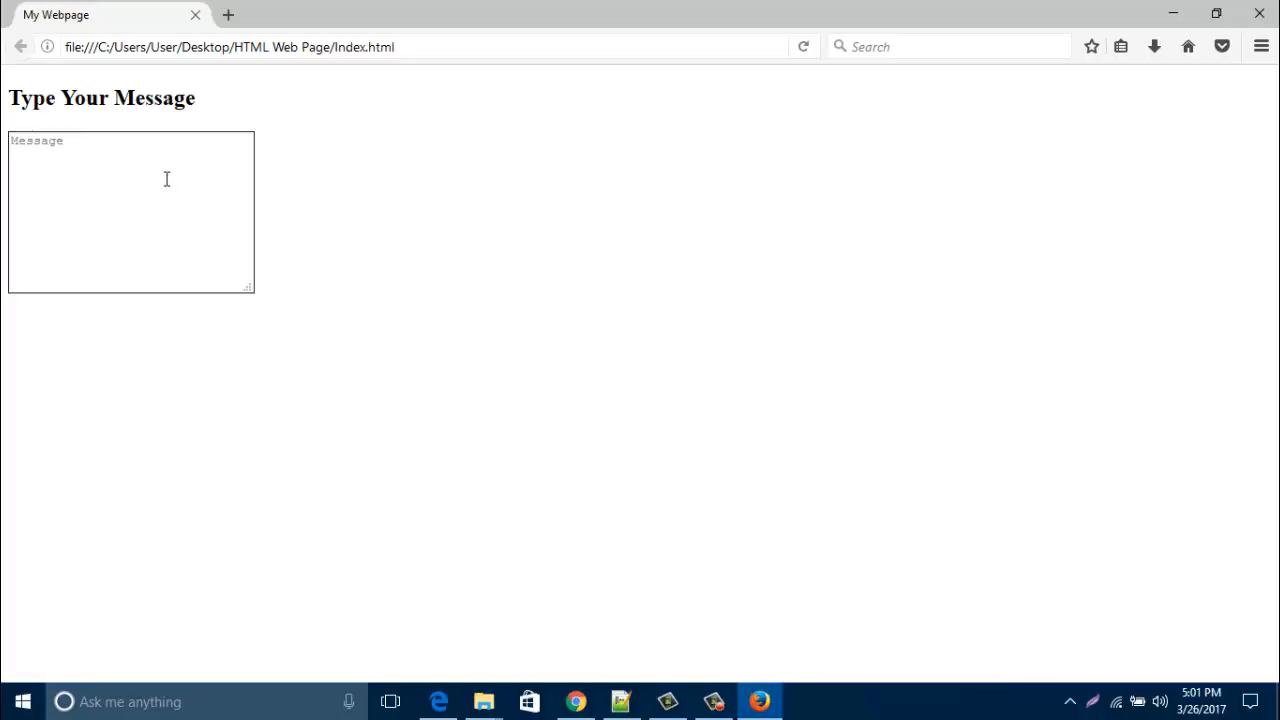
{"action": "mouse_move", "coordinate": [218, 276]}
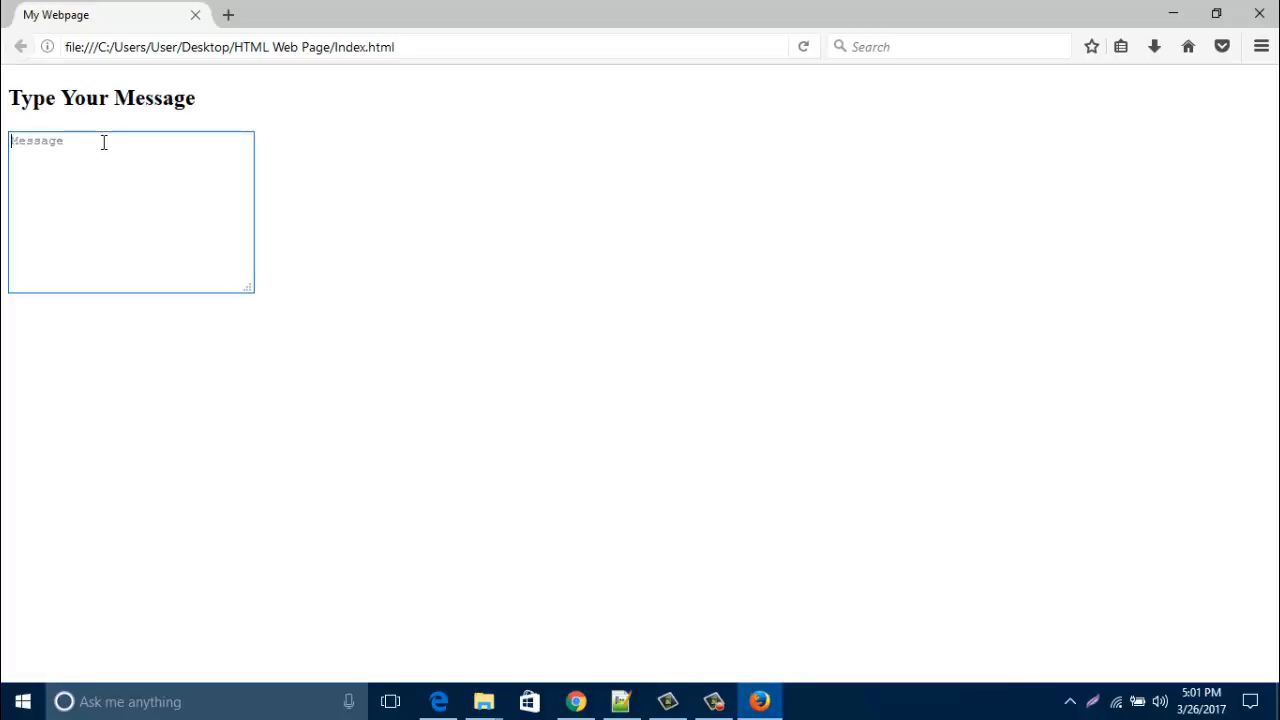
Step: Drag the message box larger and smaller, then enter test text 'hjhjhjhjh' and select it
{"action": "left_click_drag", "start_coordinate": [248, 288], "coordinate": [556, 432]}
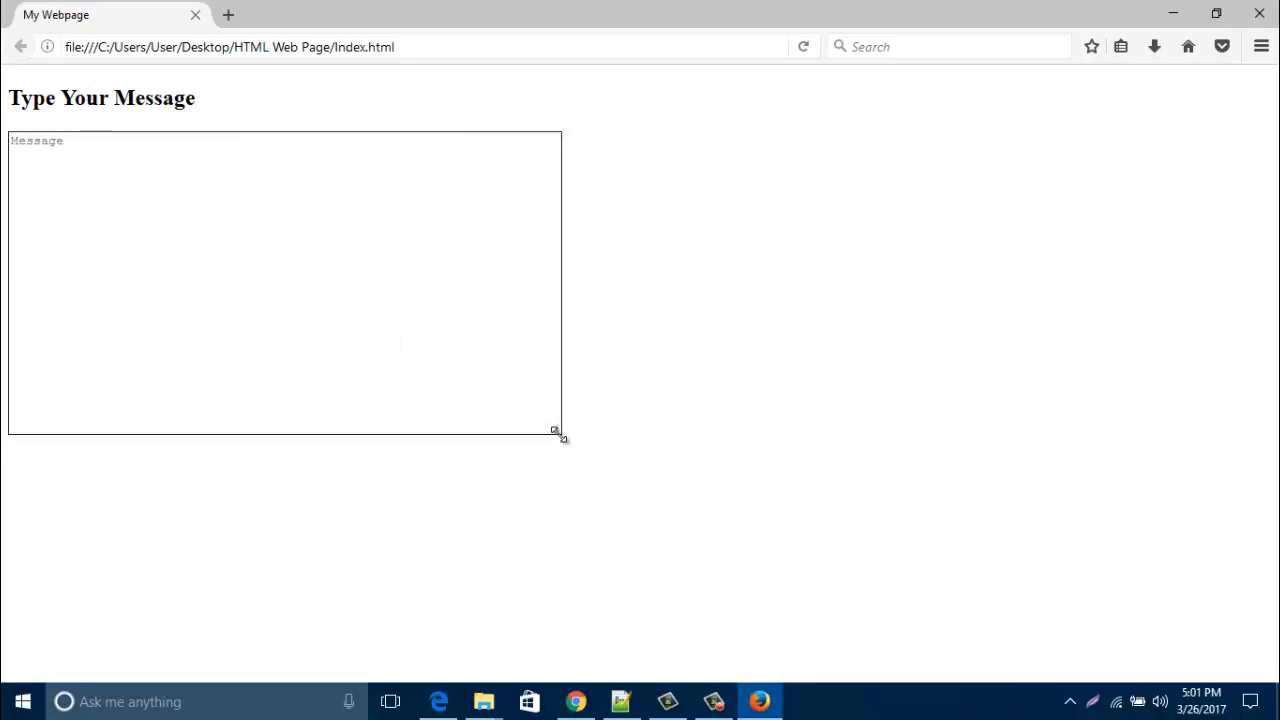
{"action": "left_click_drag", "start_coordinate": [556, 432], "coordinate": [540, 504]}
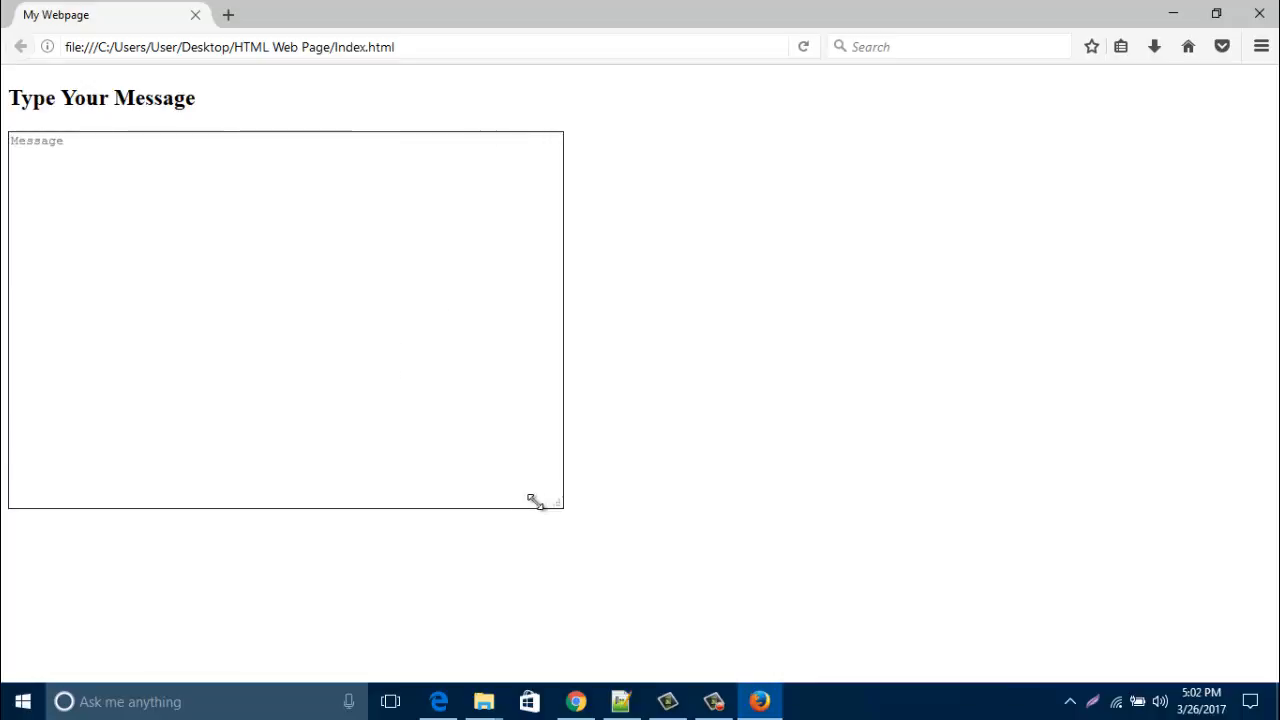
{"action": "left_click_drag", "start_coordinate": [552, 504], "coordinate": [448, 424]}
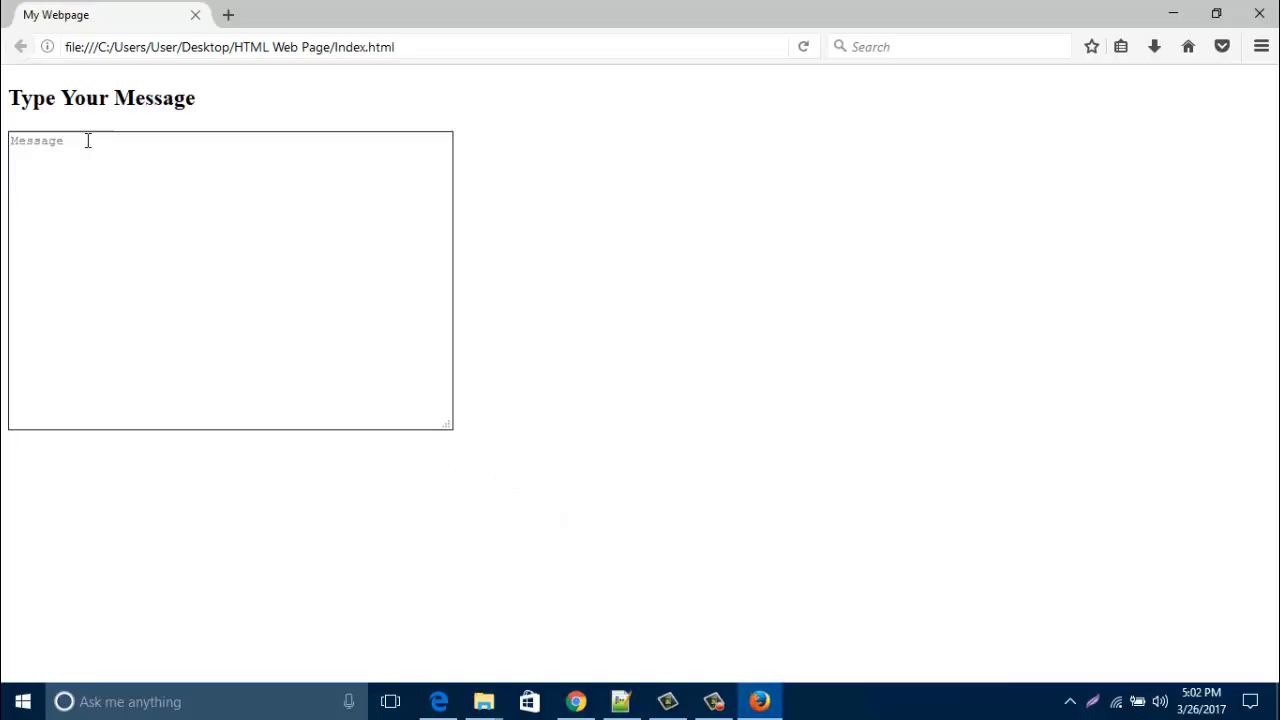
{"action": "type", "text": "hjhjhjhjh"}
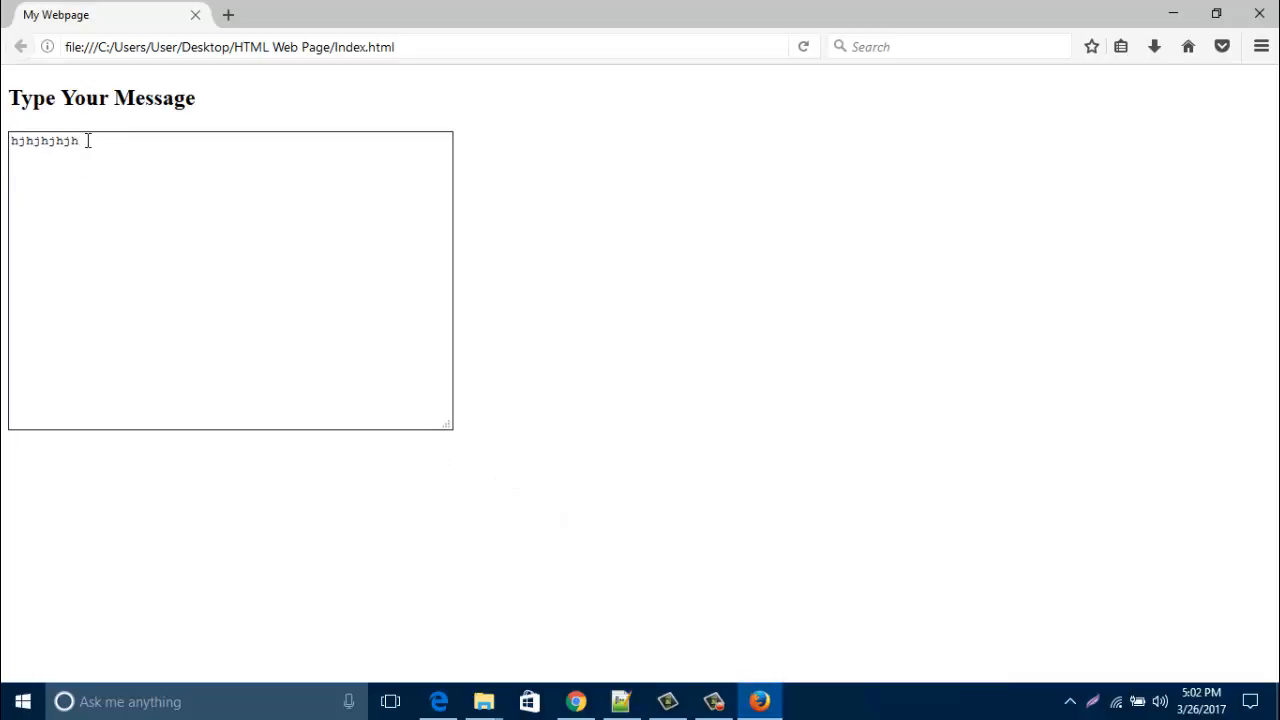
{"action": "key", "text": "ctrl+a"}
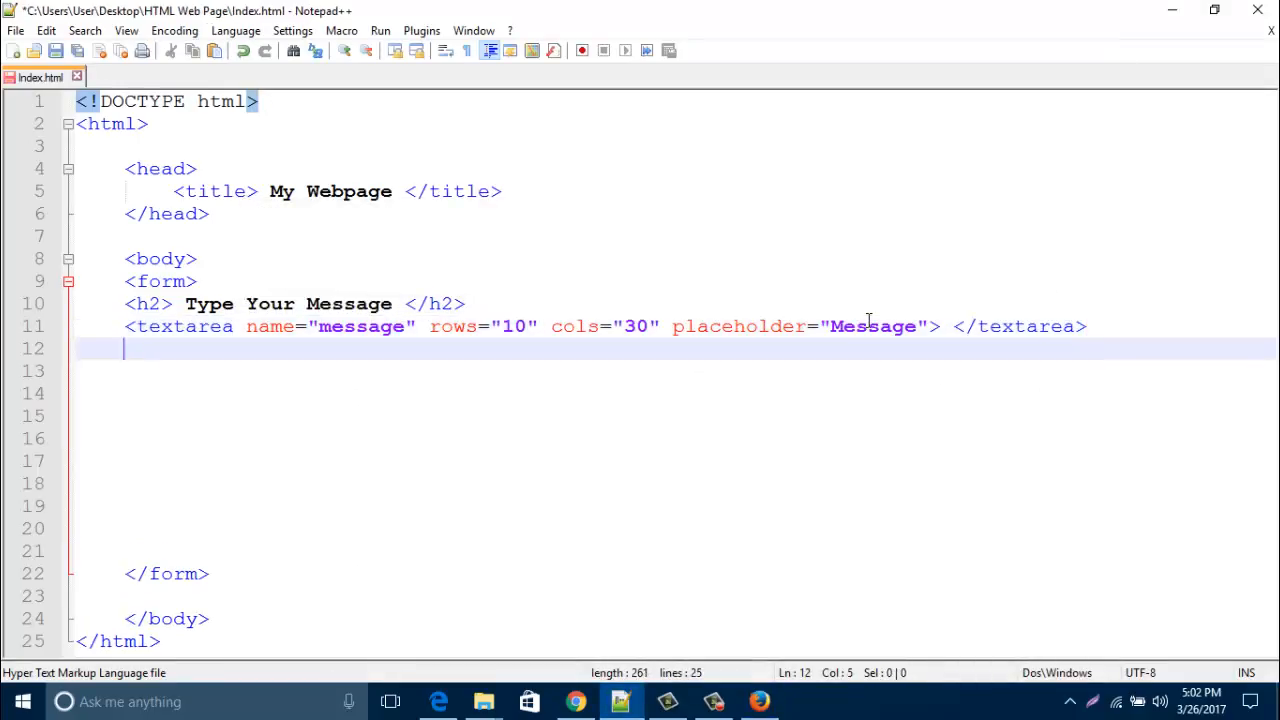
Step: Add <br><br> on the line after the textarea and start the next tag with <
{"action": "type", "text": "<"}
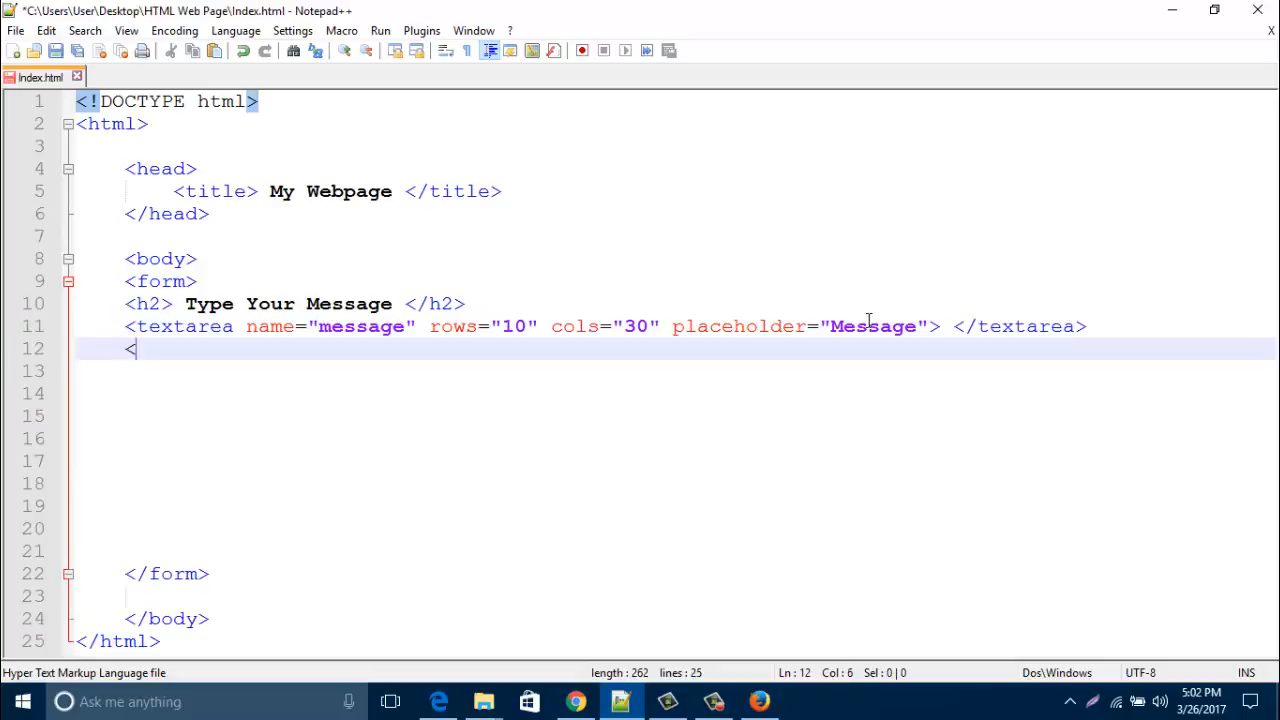
{"action": "type", "text": "br>"}
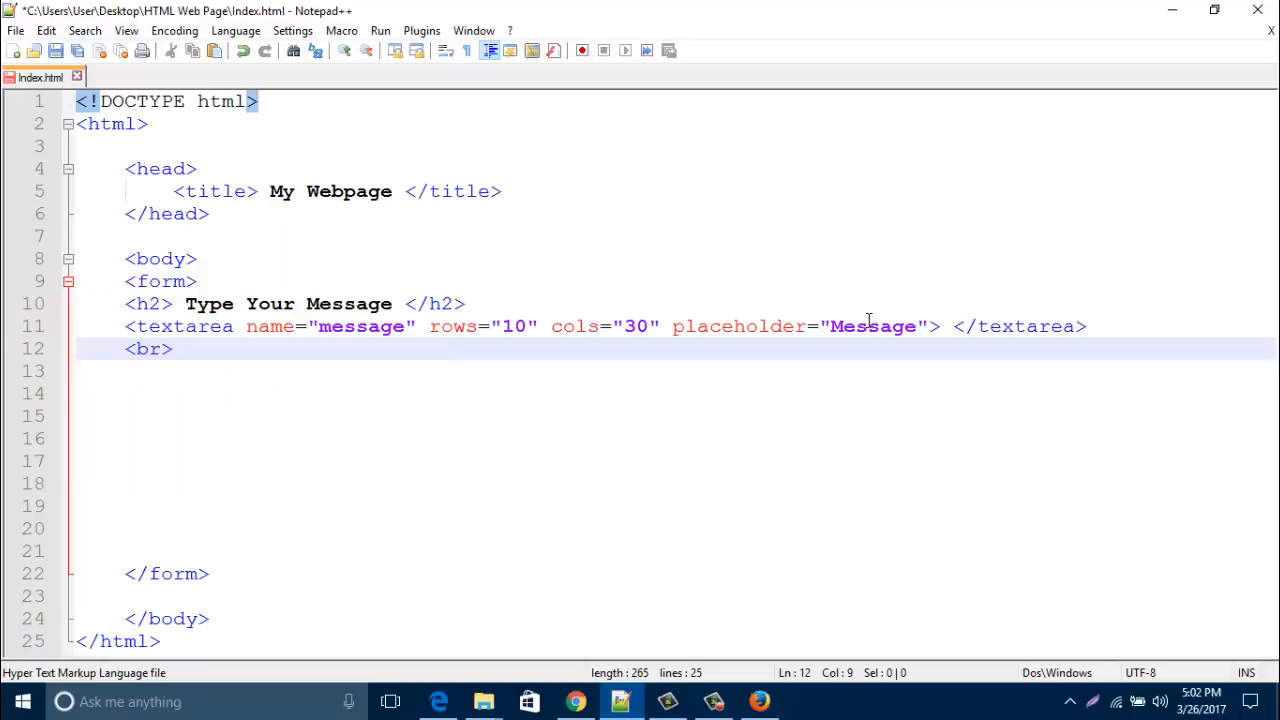
{"action": "type", "text": "<br>"}
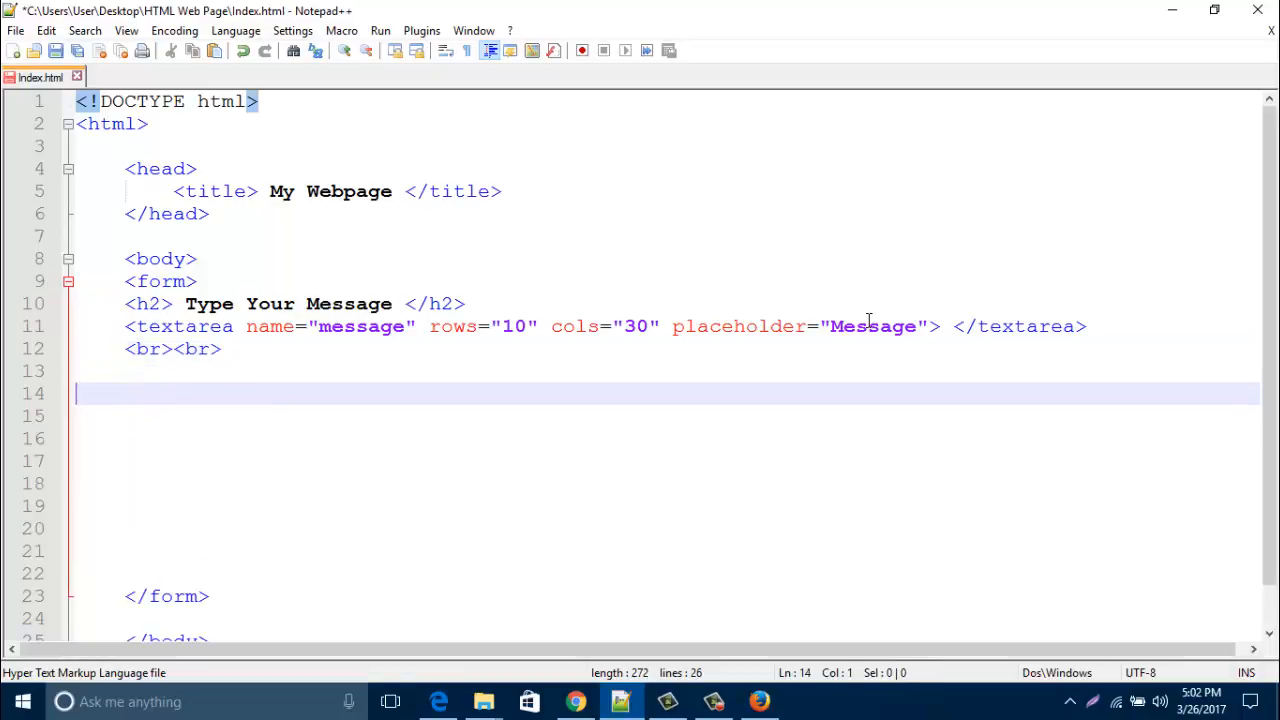
{"action": "type", "text": "<"}
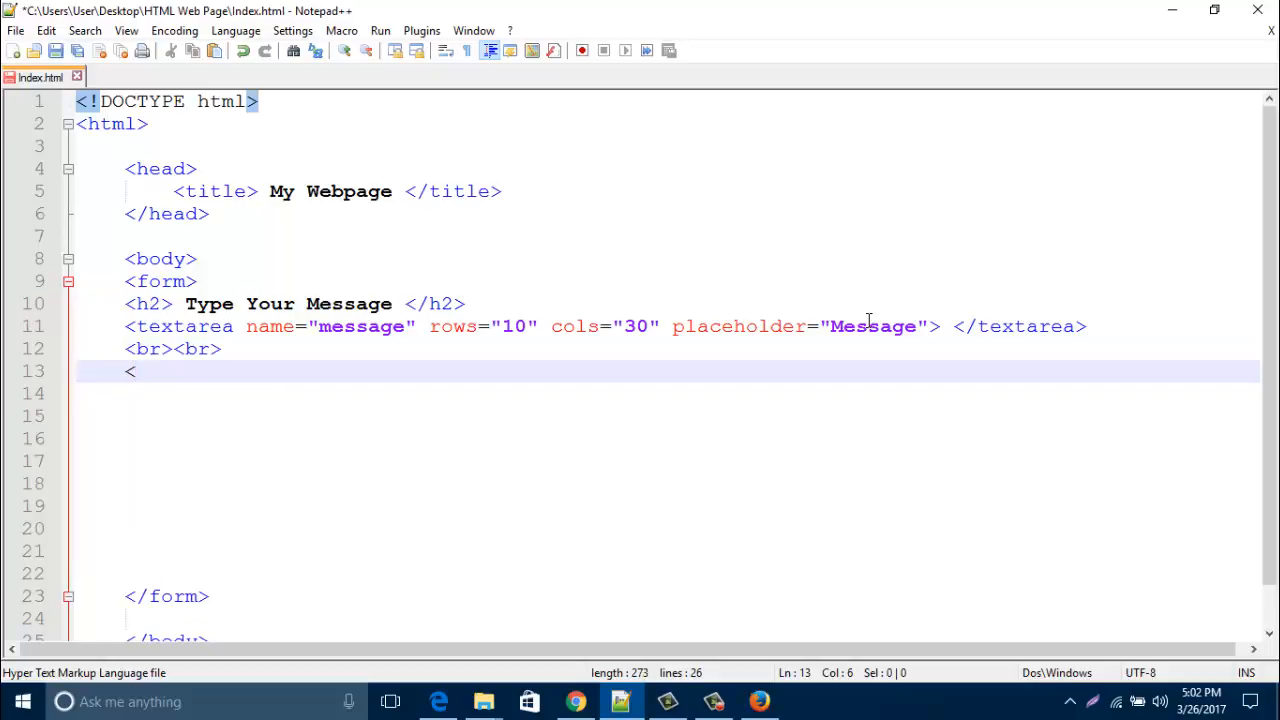
Step: Write the input tag with type="submit"
{"action": "type", "text": "inp"}
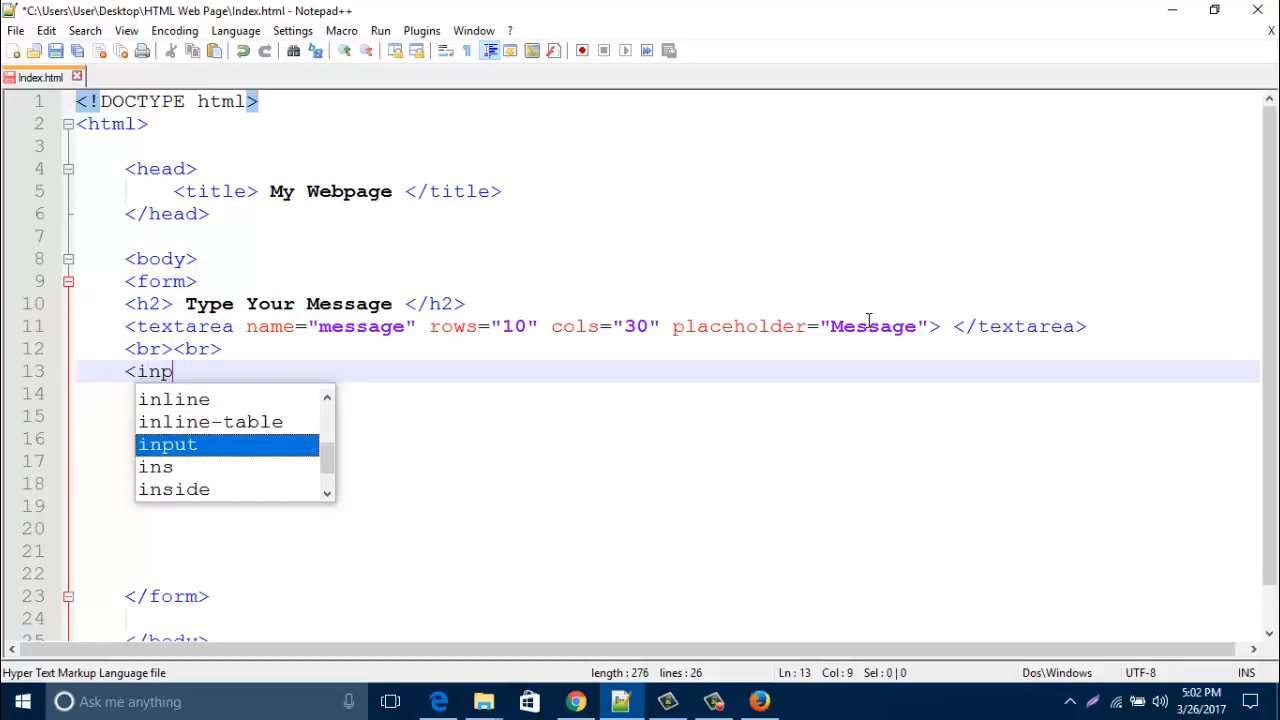
{"action": "type", "text": "ut type"}
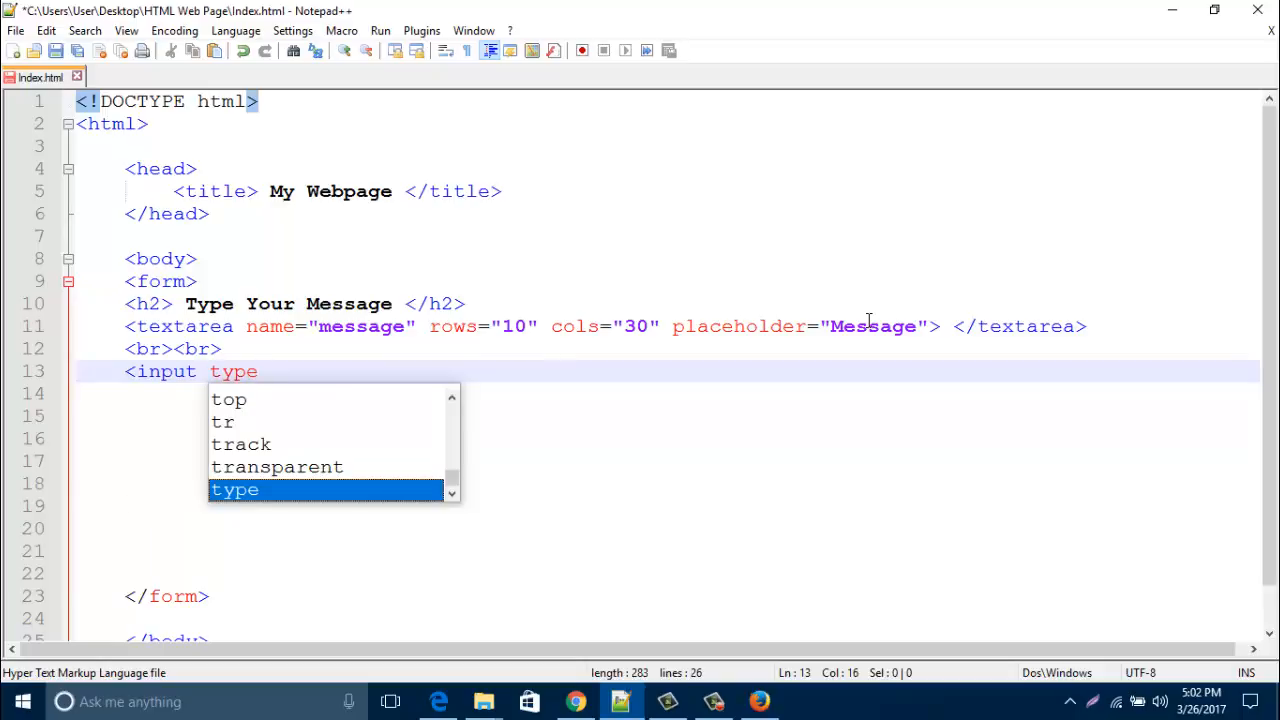
{"action": "type", "text": "="}
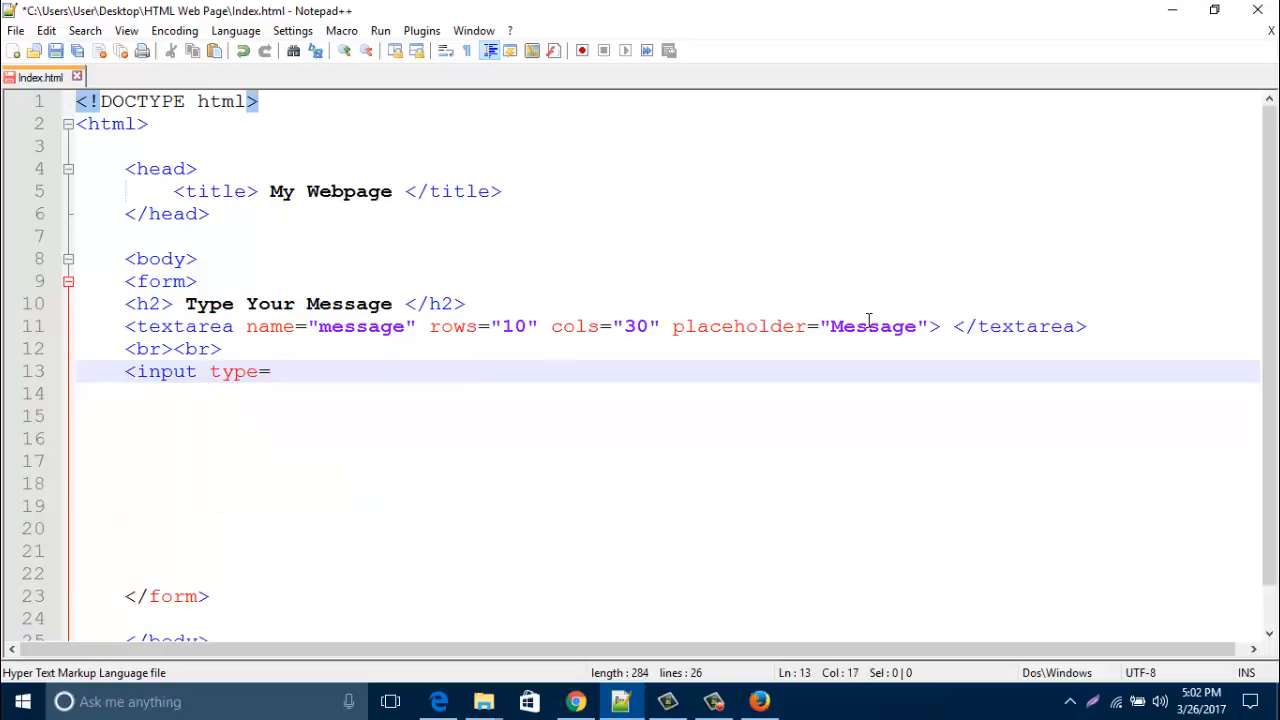
{"action": "type", "text": "\""}
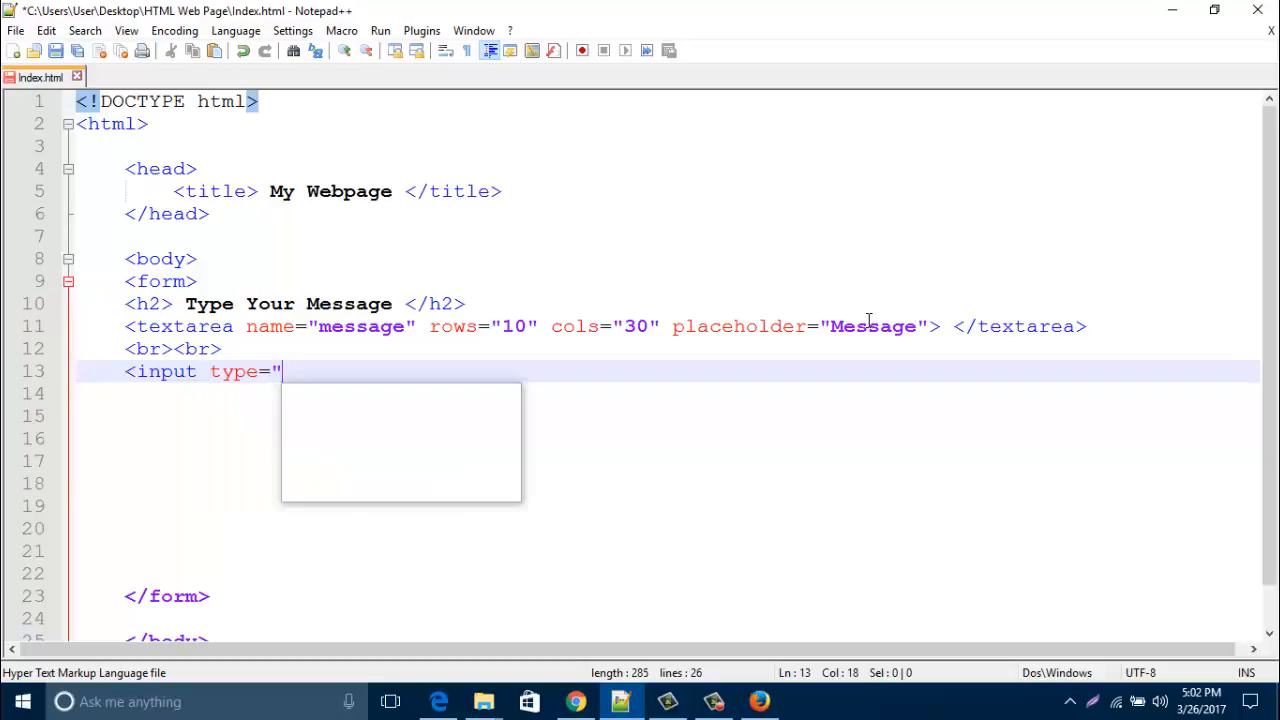
{"action": "type", "text": "submi"}
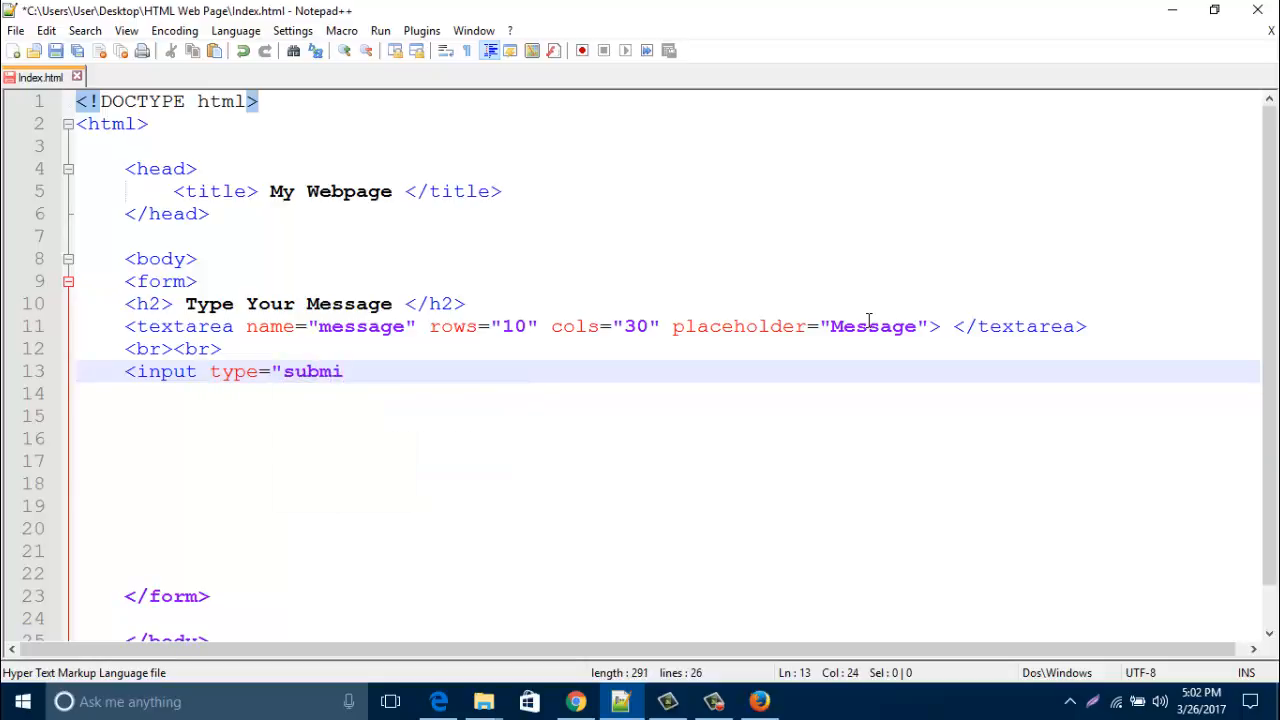
{"action": "type", "text": "t\""}
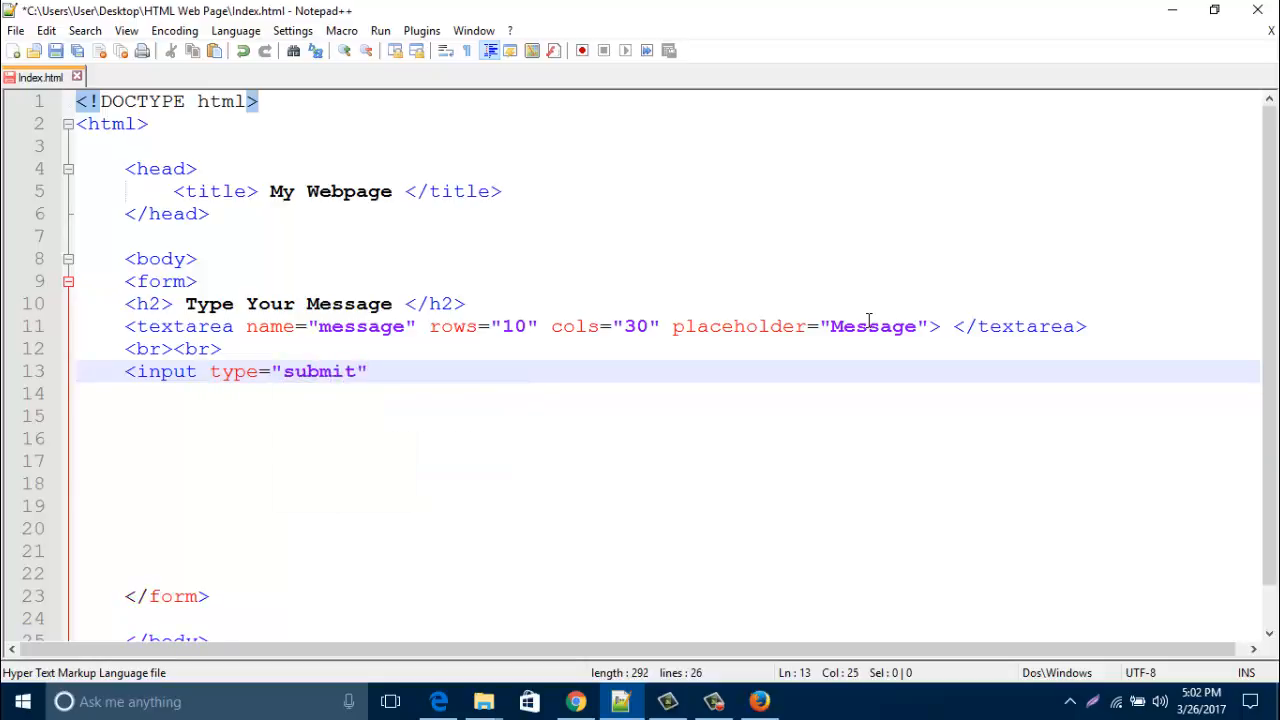
Step: Give the submit input value="Send", close the tag and save the file
{"action": "type", "text": "value"}
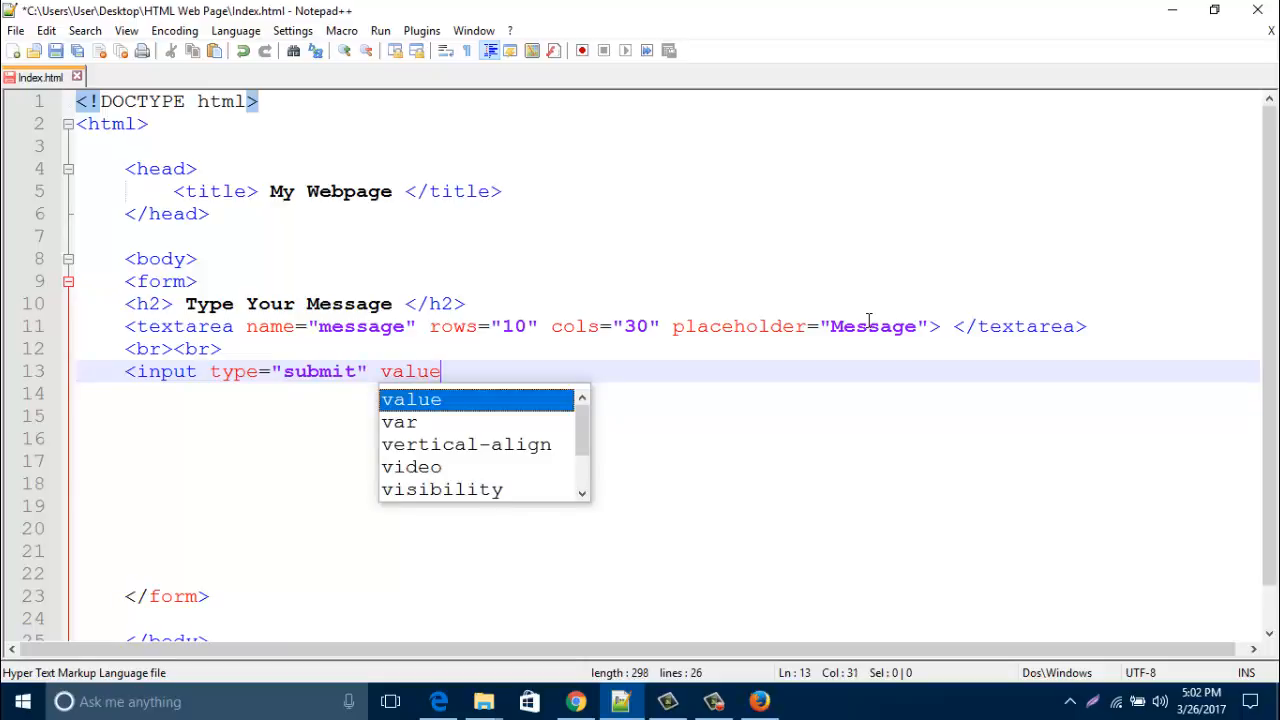
{"action": "type", "text": "=\""}
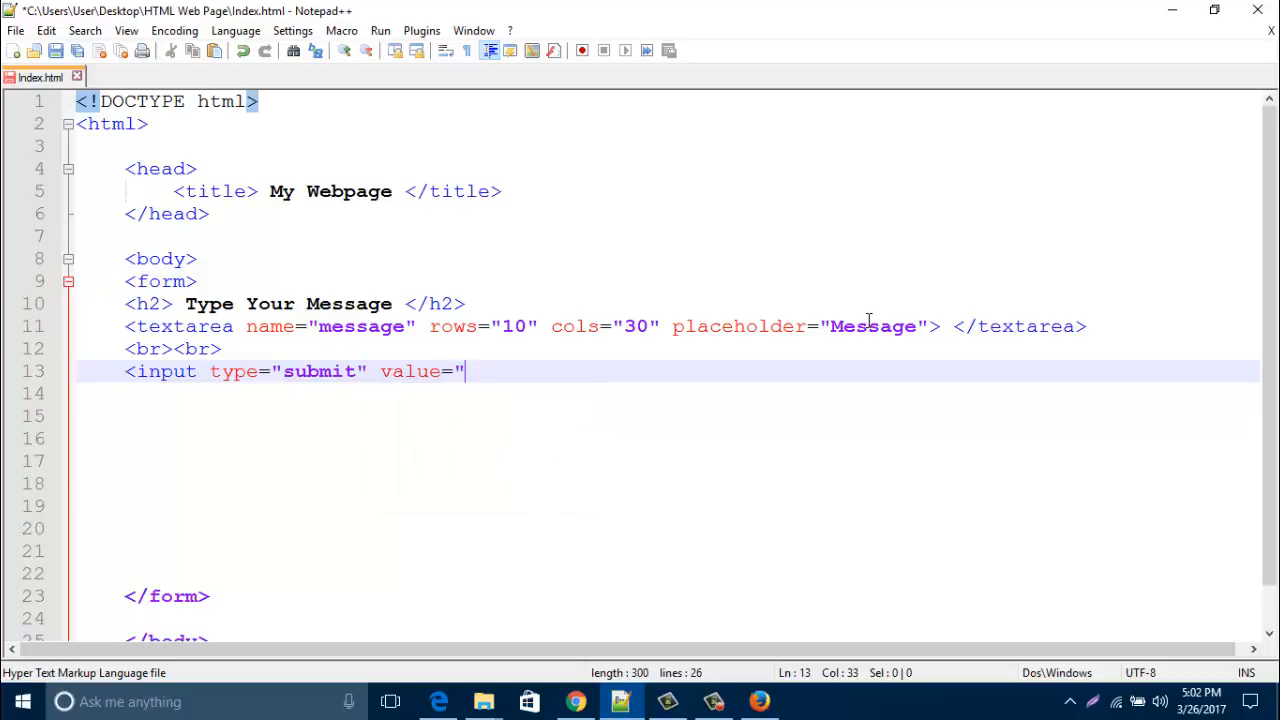
{"action": "type", "text": "Send"}
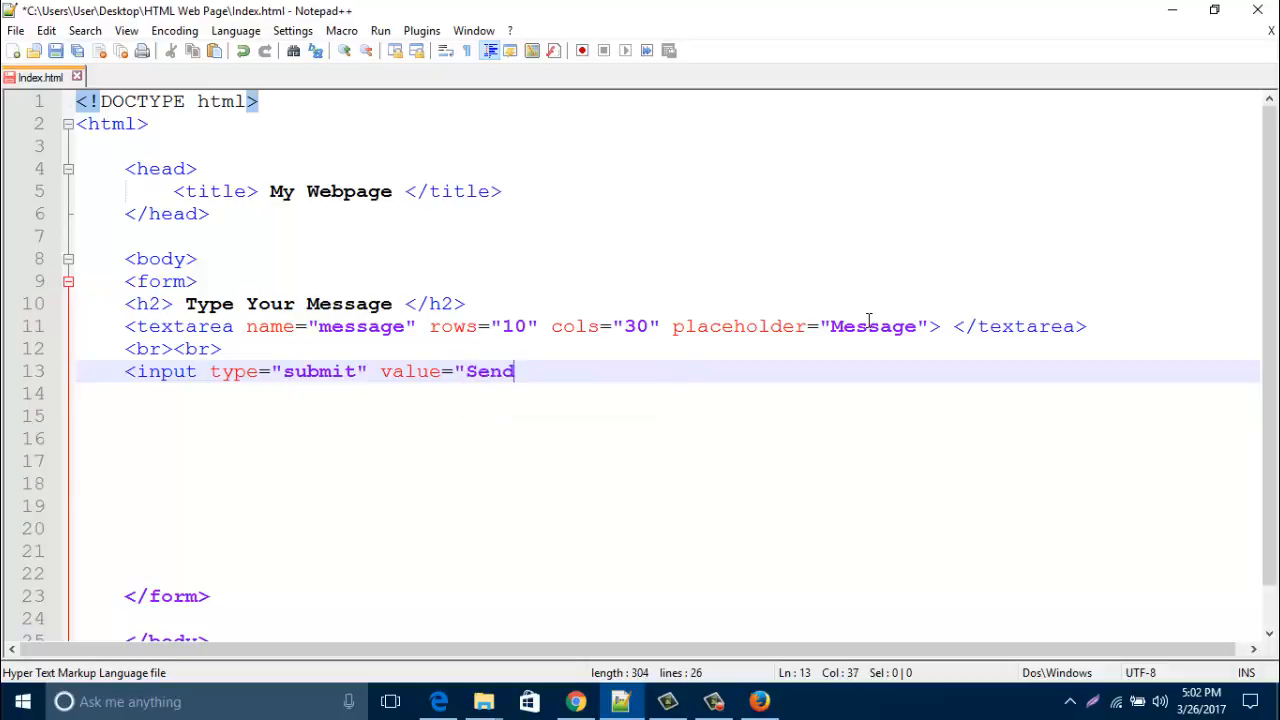
{"action": "type", "text": "\""}
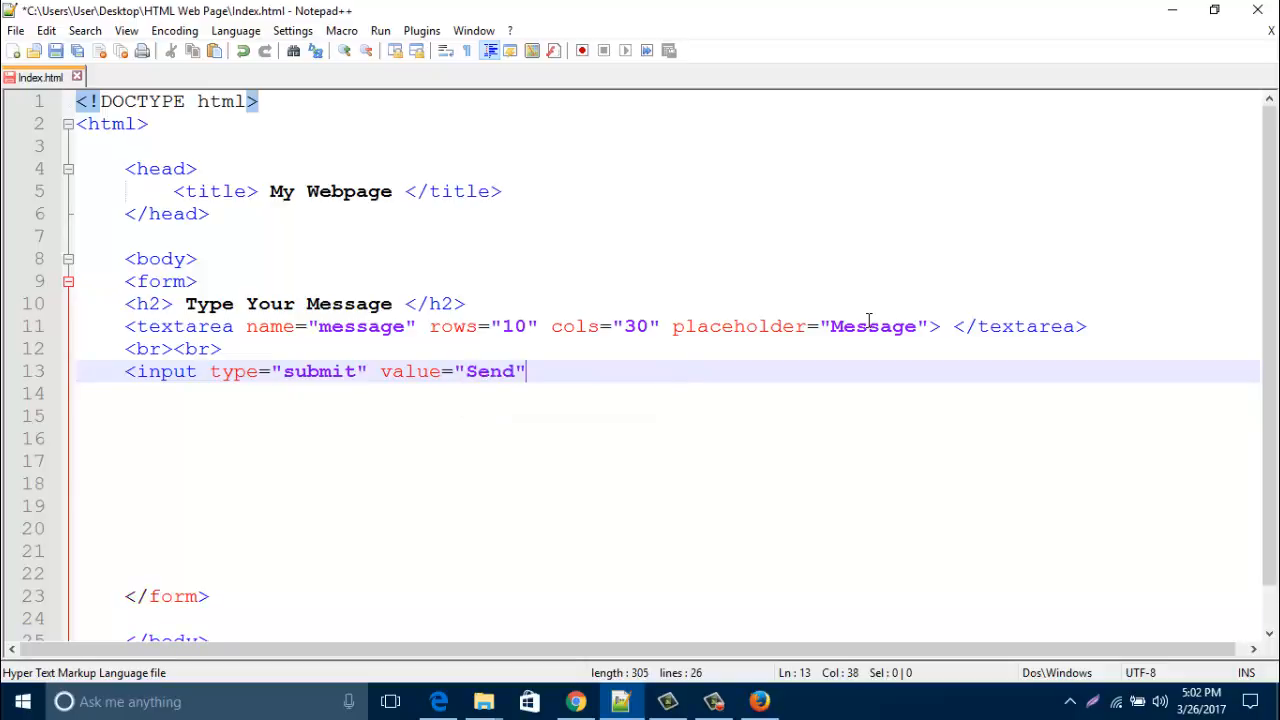
{"action": "type", "text": ">"}
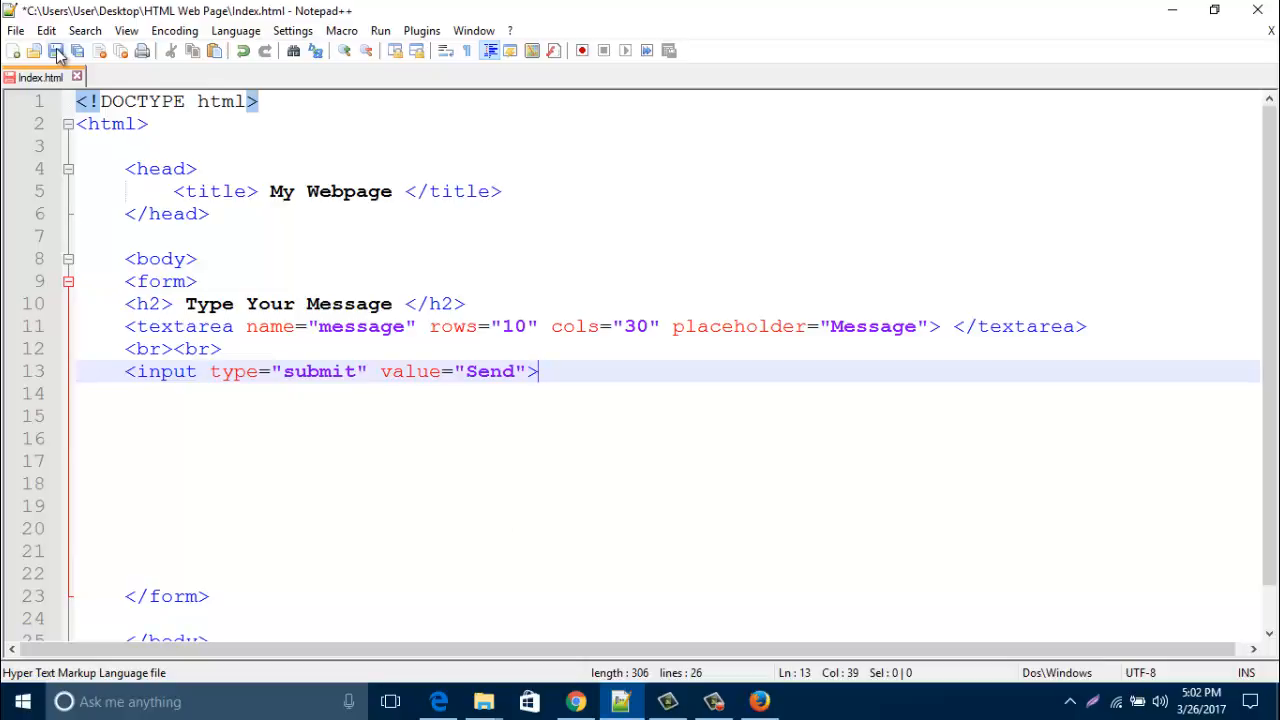
{"action": "left_click", "coordinate": [758, 700]}
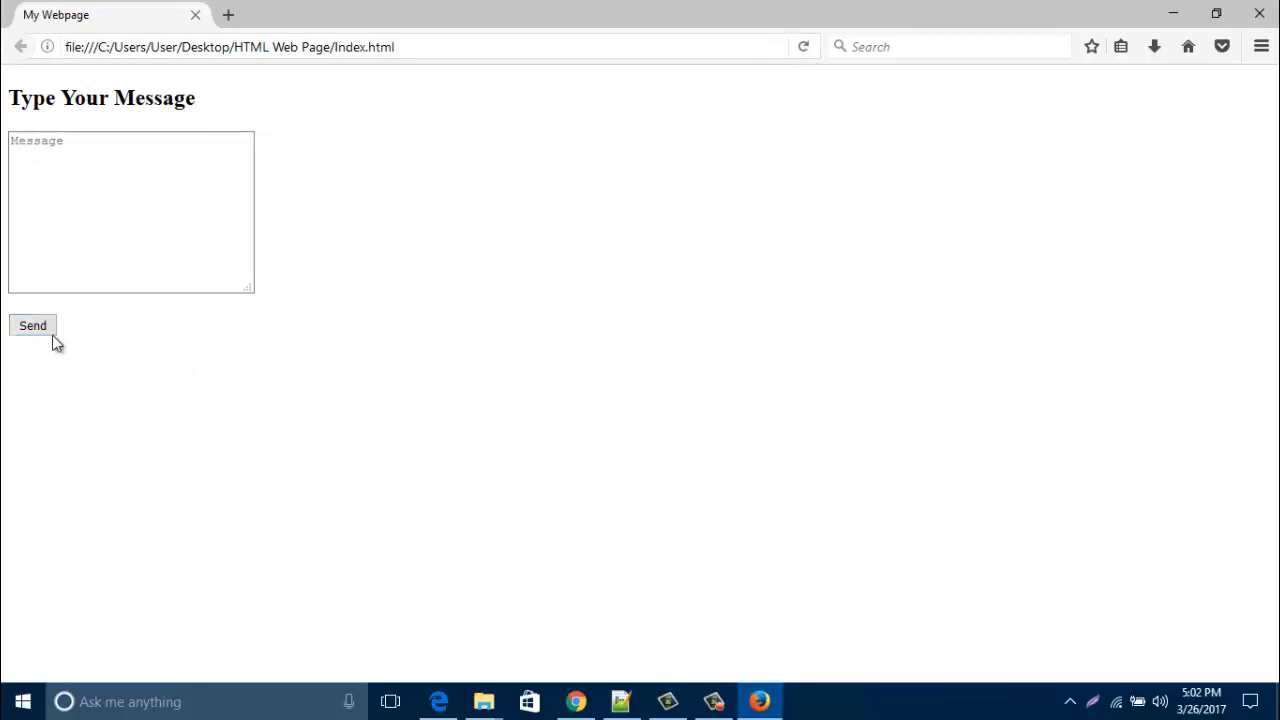
Step: Drag the message box larger on the refreshed page above the Send button
{"action": "left_click_drag", "start_coordinate": [248, 290], "coordinate": [400, 356]}
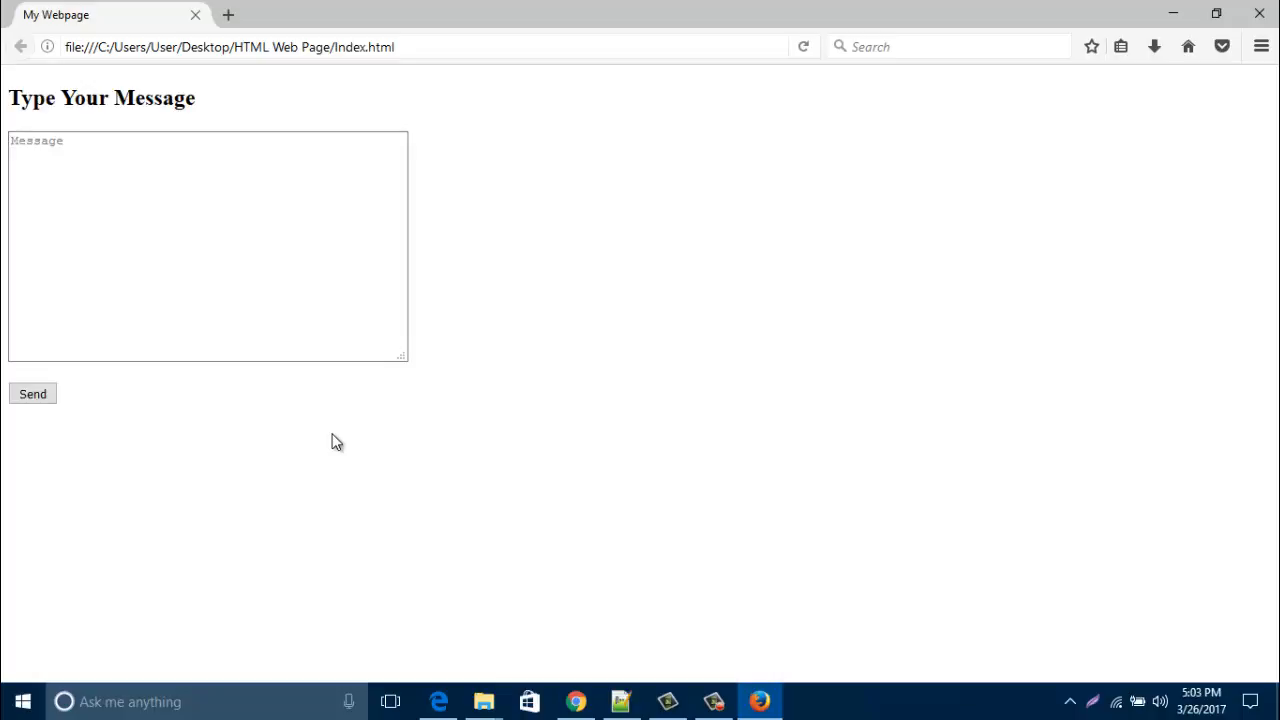
{"action": "mouse_move", "coordinate": [336, 448]}
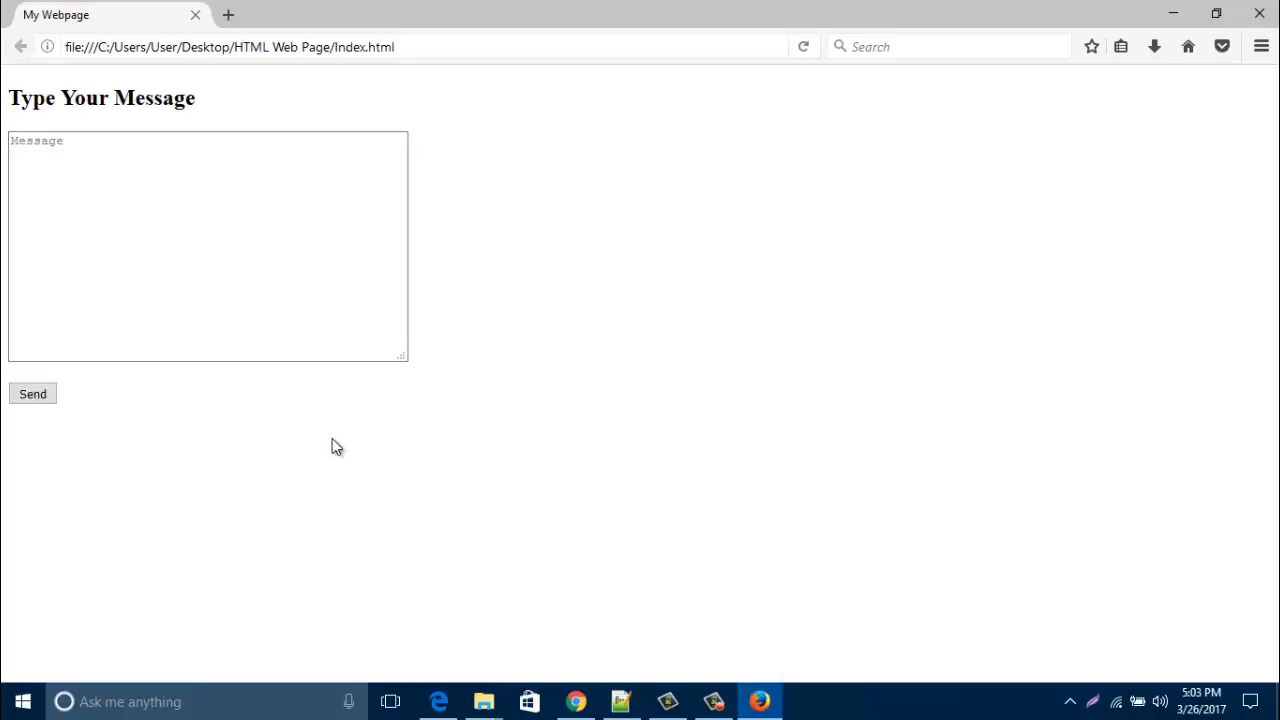